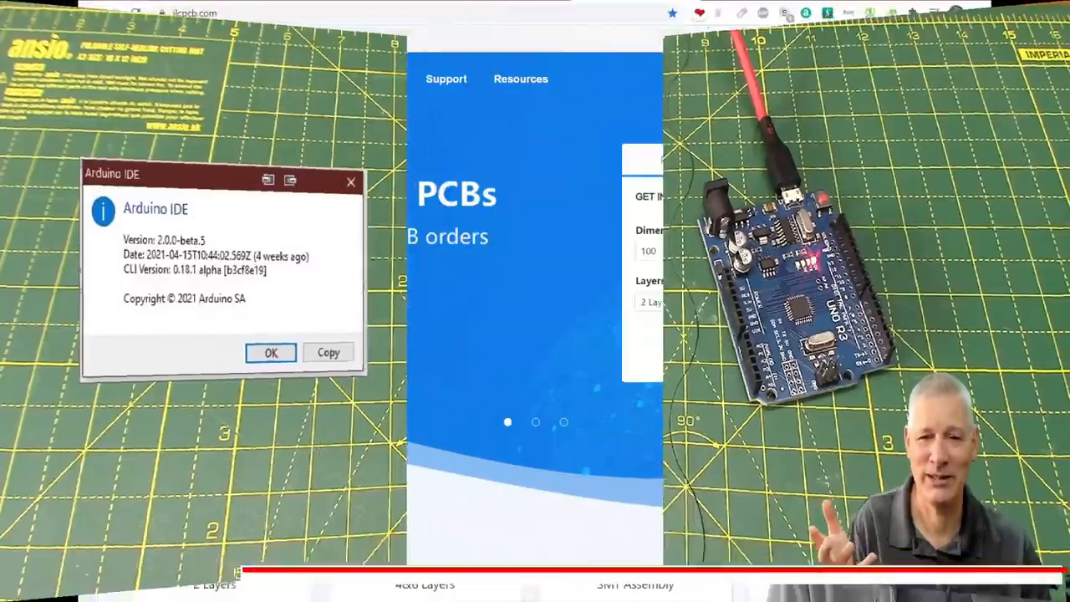
Step: Open the ESP32 Web Radio VS1053B module PCB layout in the EasyEDA board editor
click(270, 352)
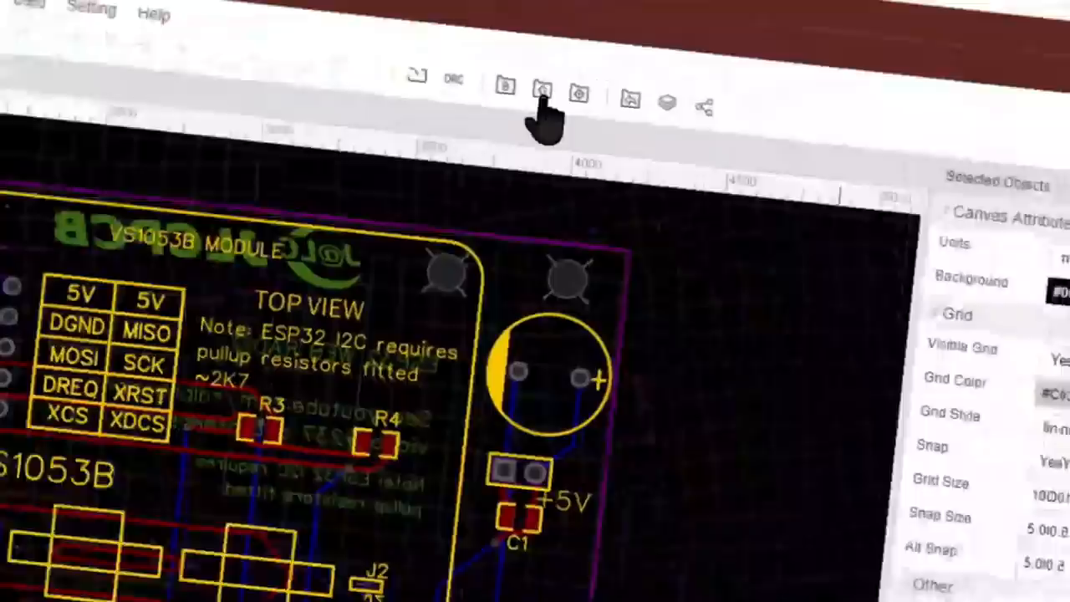
Step: Generate Gerber files without DRC, showing a $4 quote for 5 two-layer boards
click(519, 90)
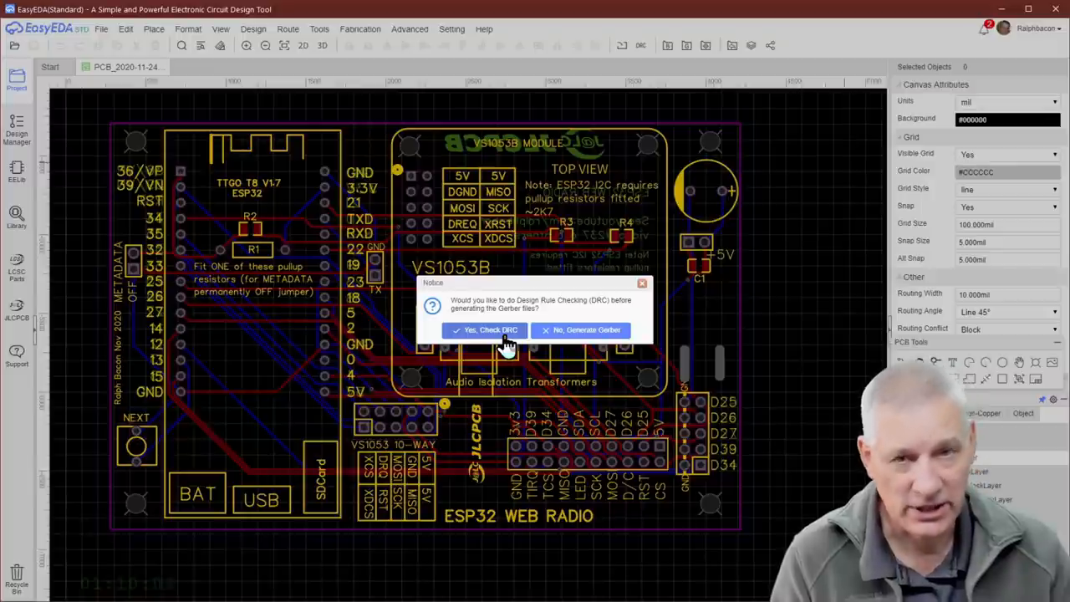
mouse_move(577, 329)
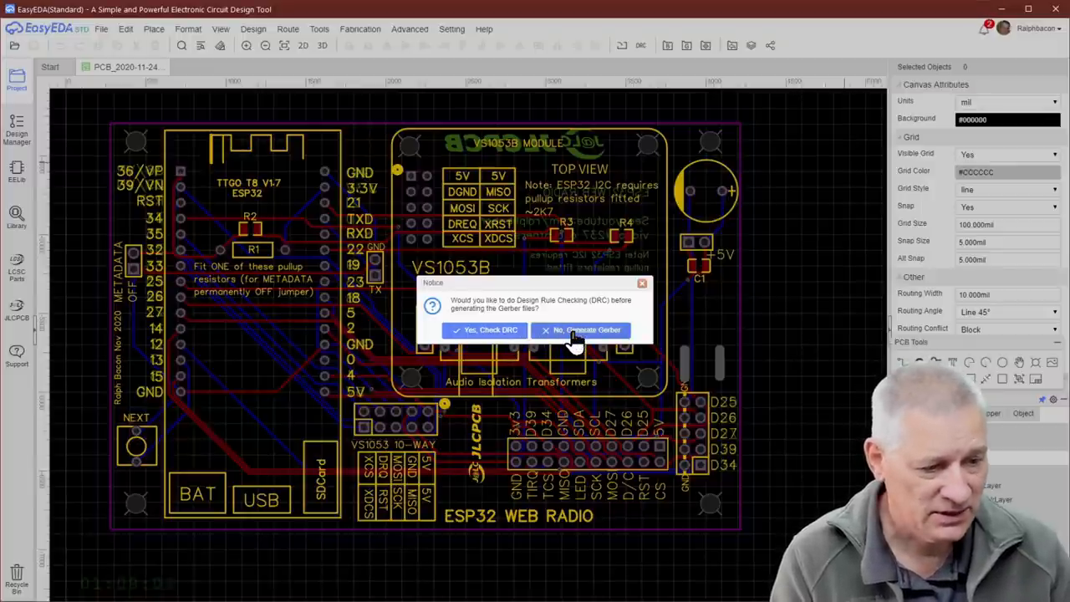
click(580, 329)
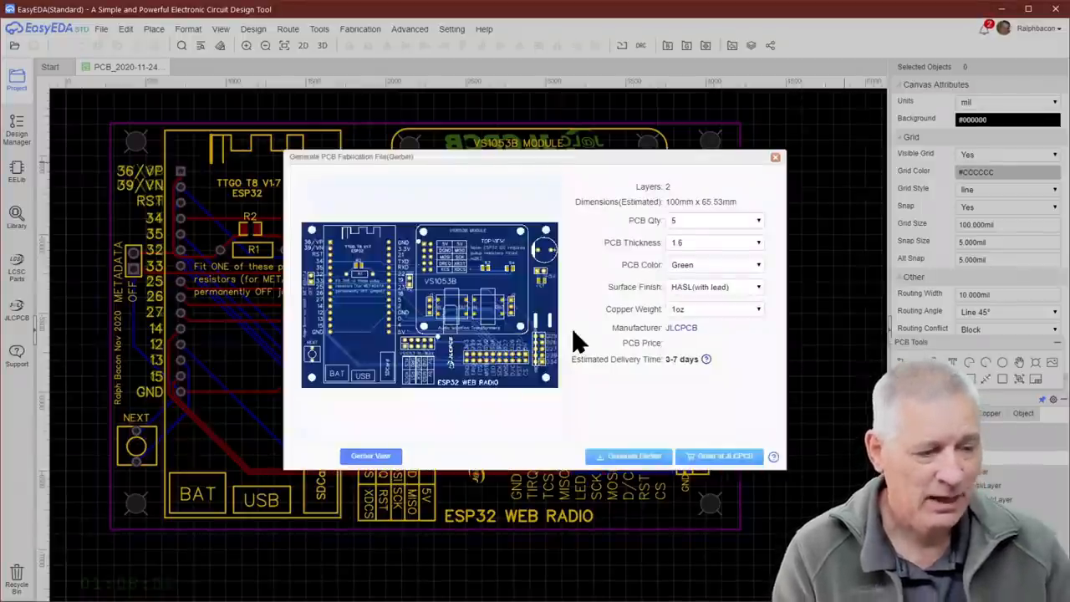
click(629, 456)
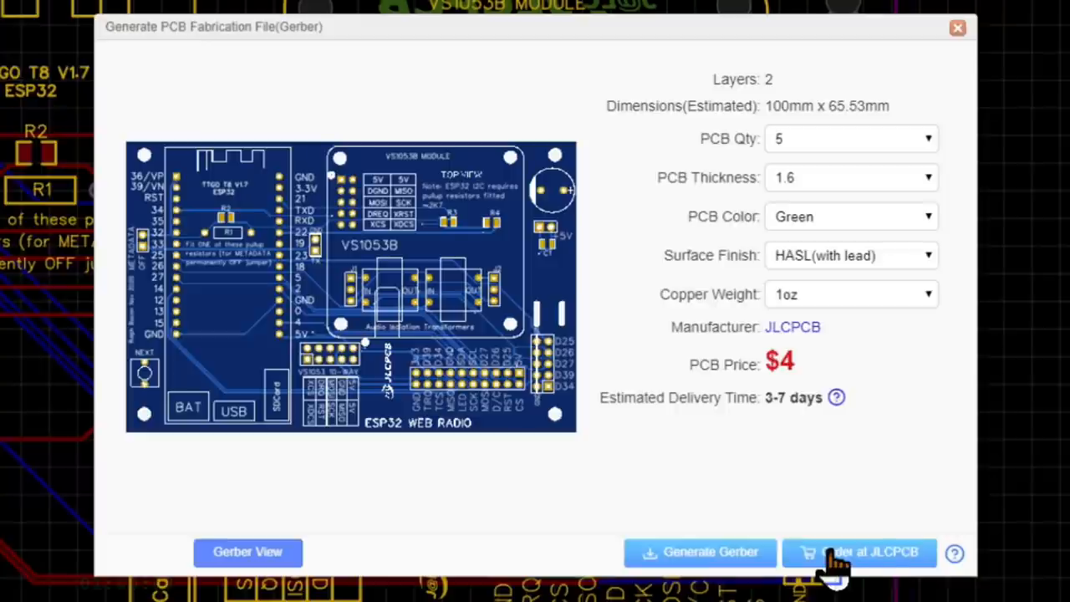
mouse_move(873, 556)
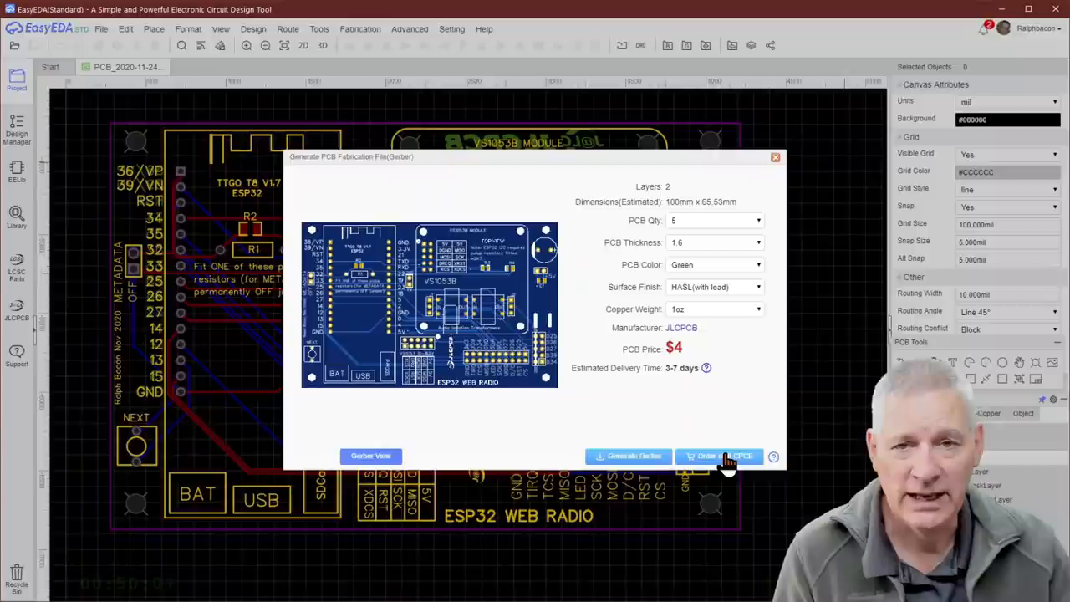
click(721, 455)
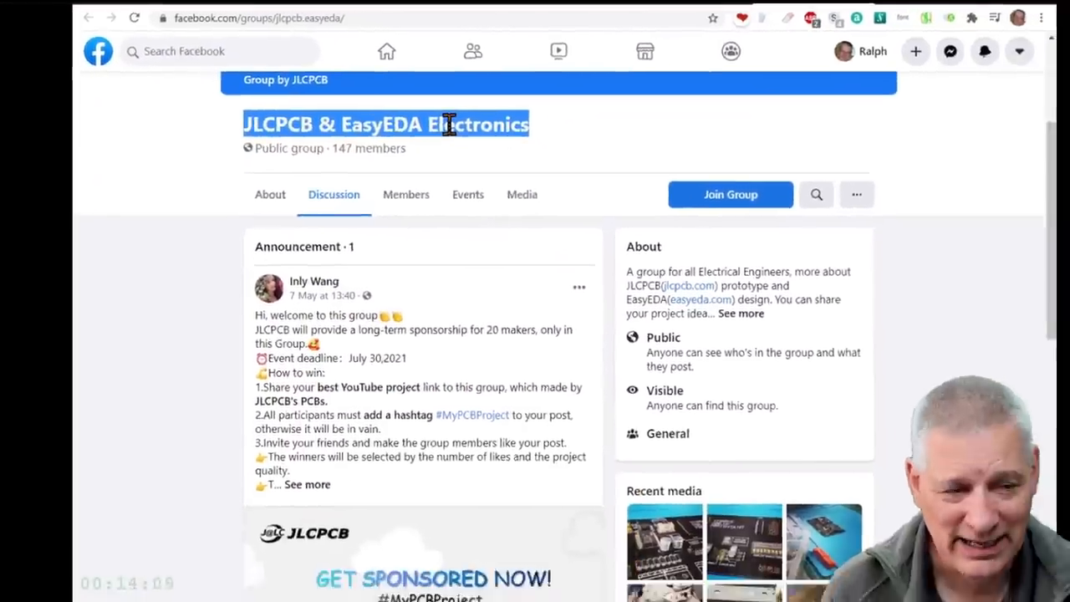
Step: Scroll to the group's Get Sponsored announcement with its July 2021 deadline
scroll(down, 3)
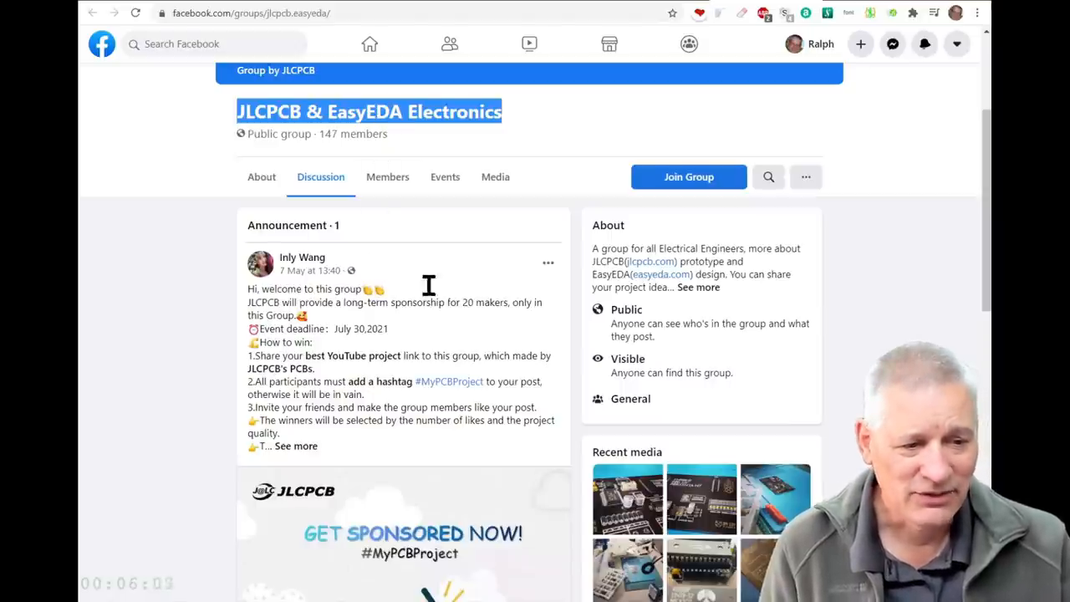
mouse_move(422, 274)
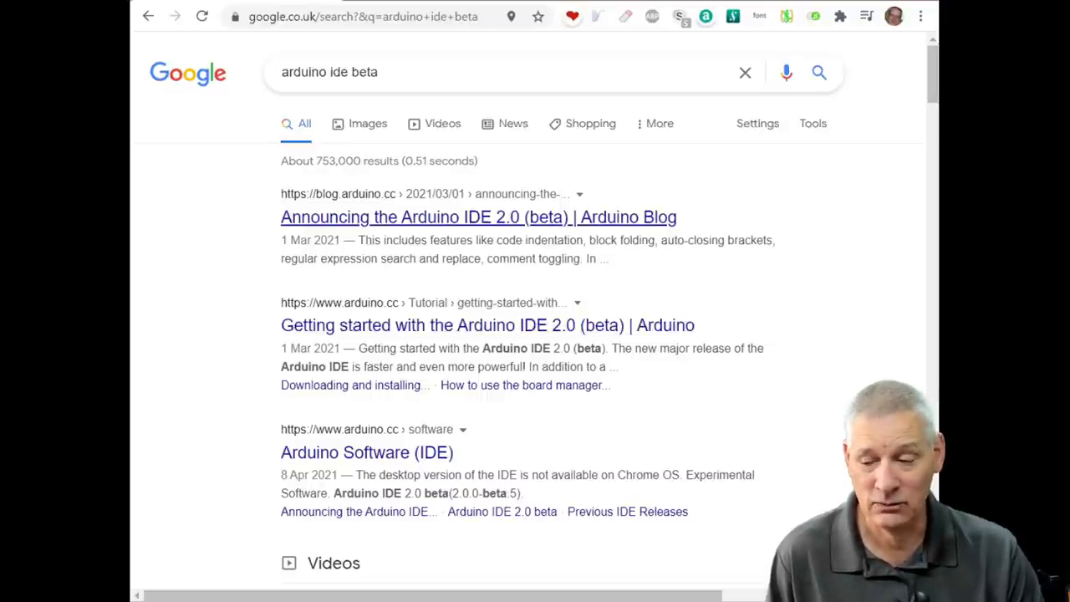
Step: Open Arduino's blog post announcing the IDE 2.0 beta from the search results
click(478, 217)
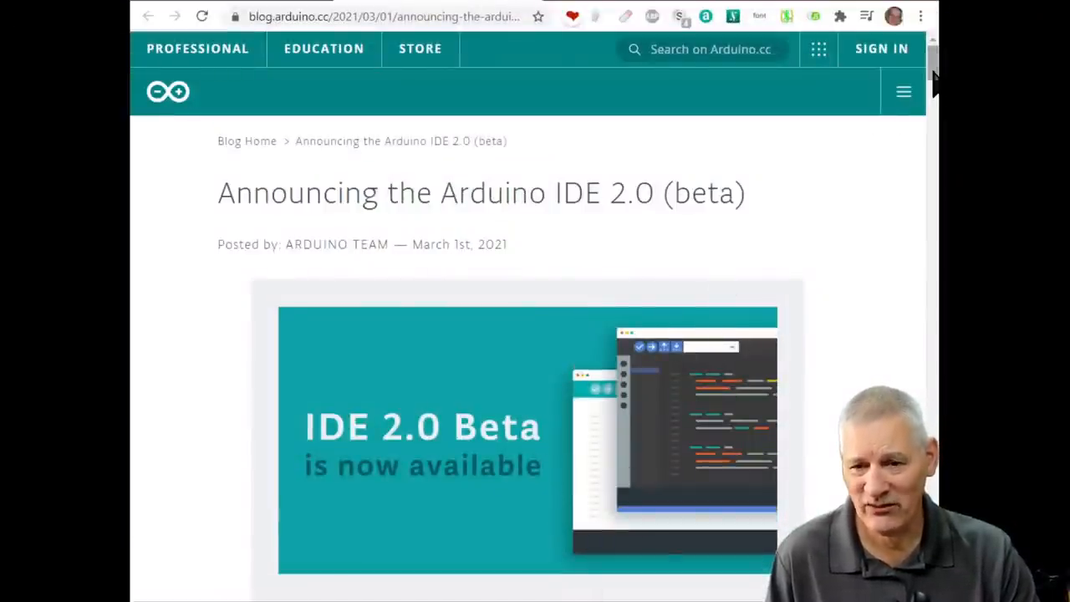
Step: Scroll through the IDE 2.0 beta announcement down to the 'Try it now!' download section
scroll(down, 3)
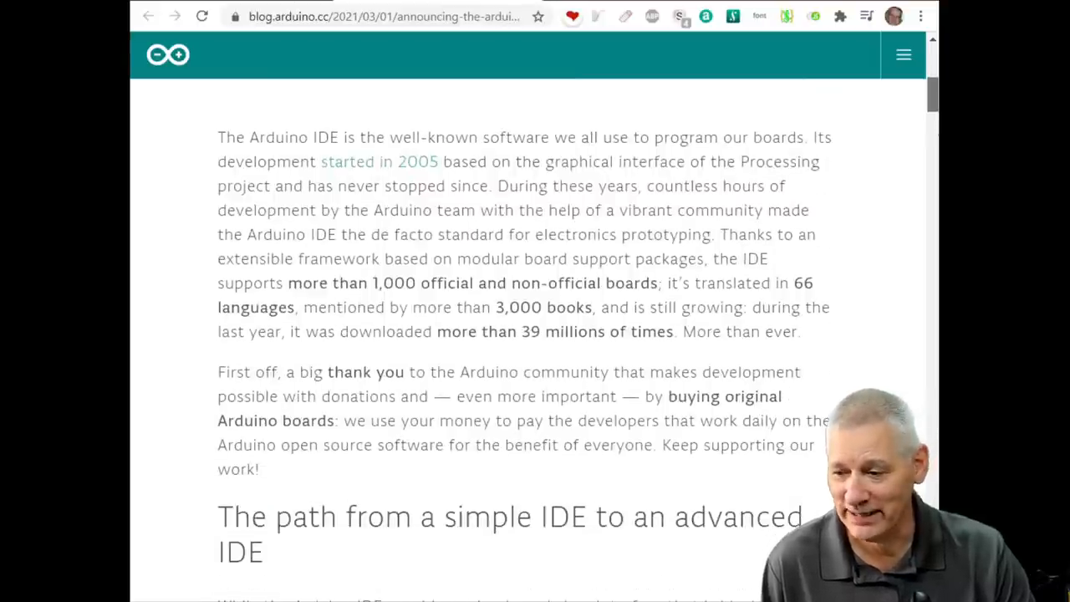
scroll(down, 3)
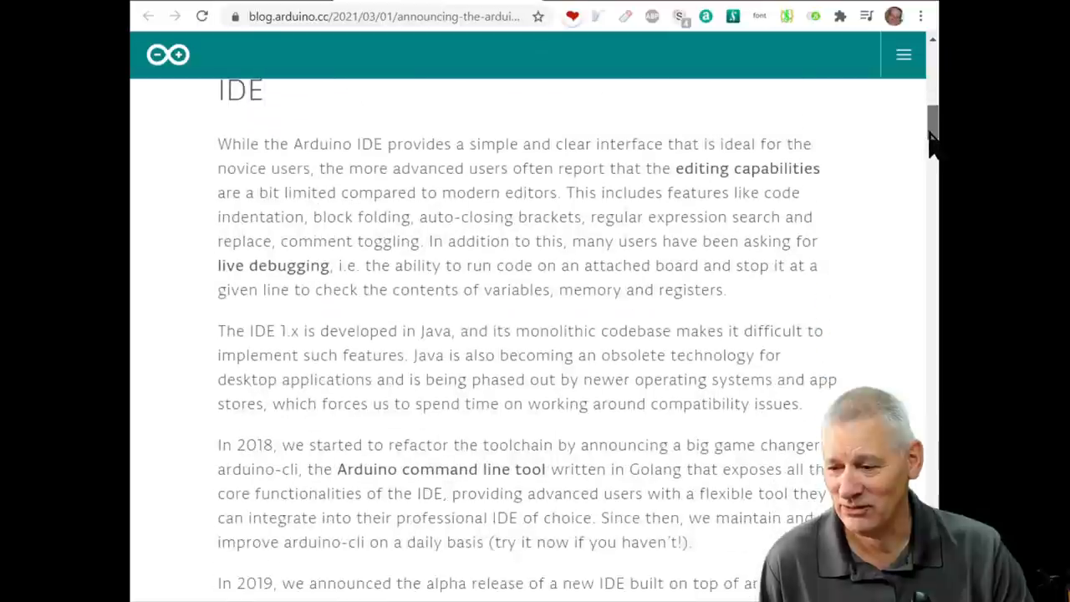
scroll(down, 3)
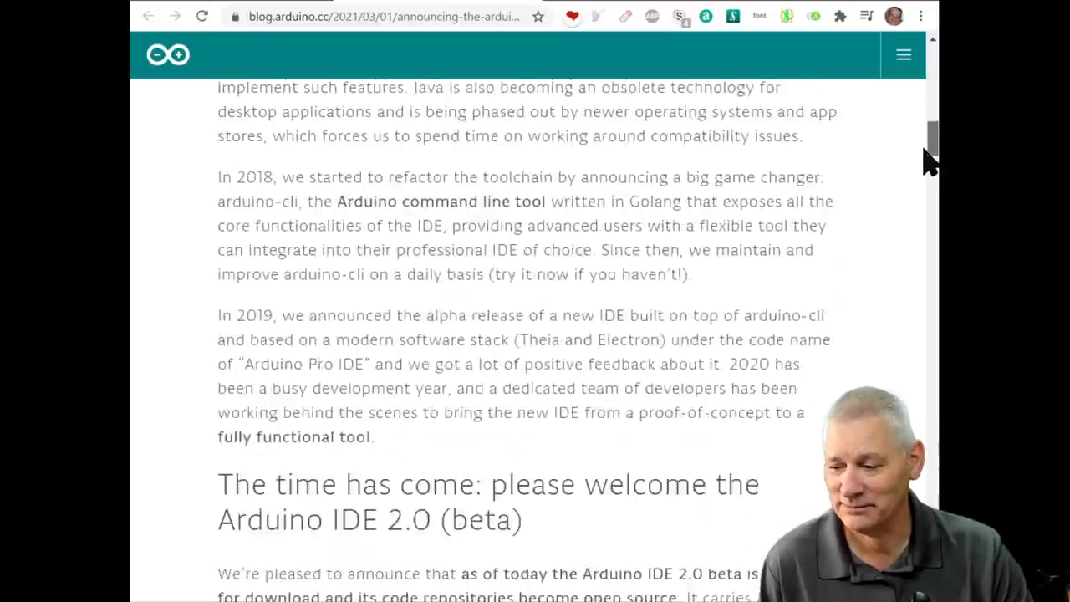
scroll(down, 3)
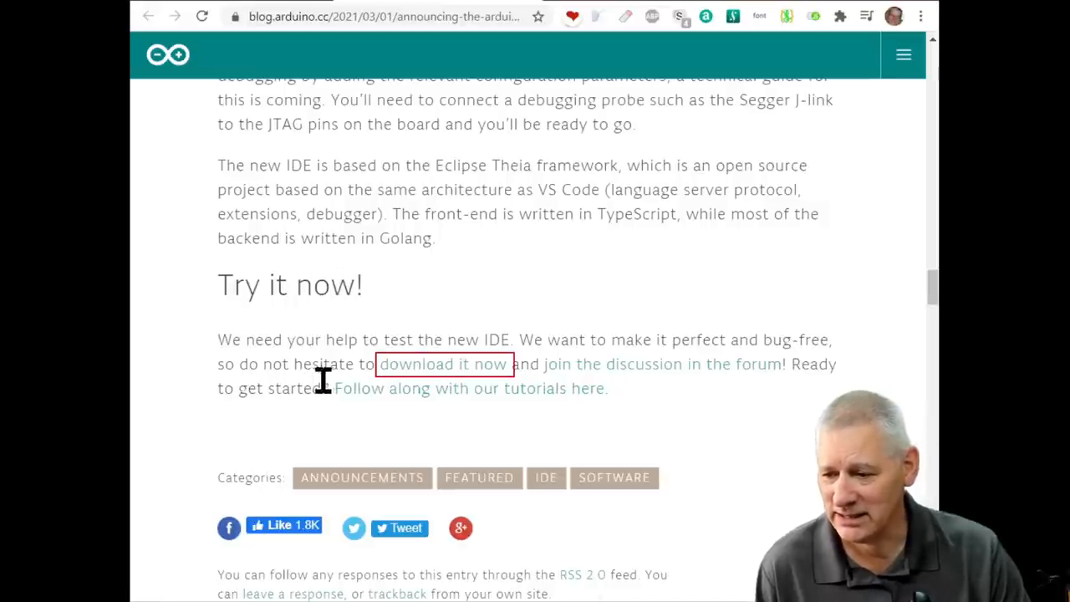
mouse_move(435, 375)
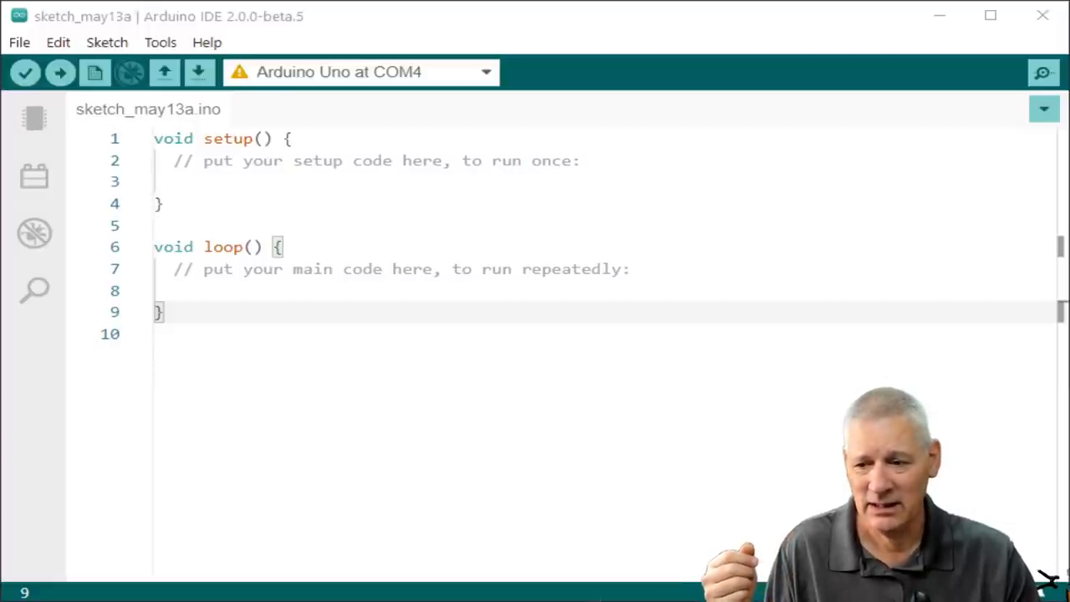
click(359, 72)
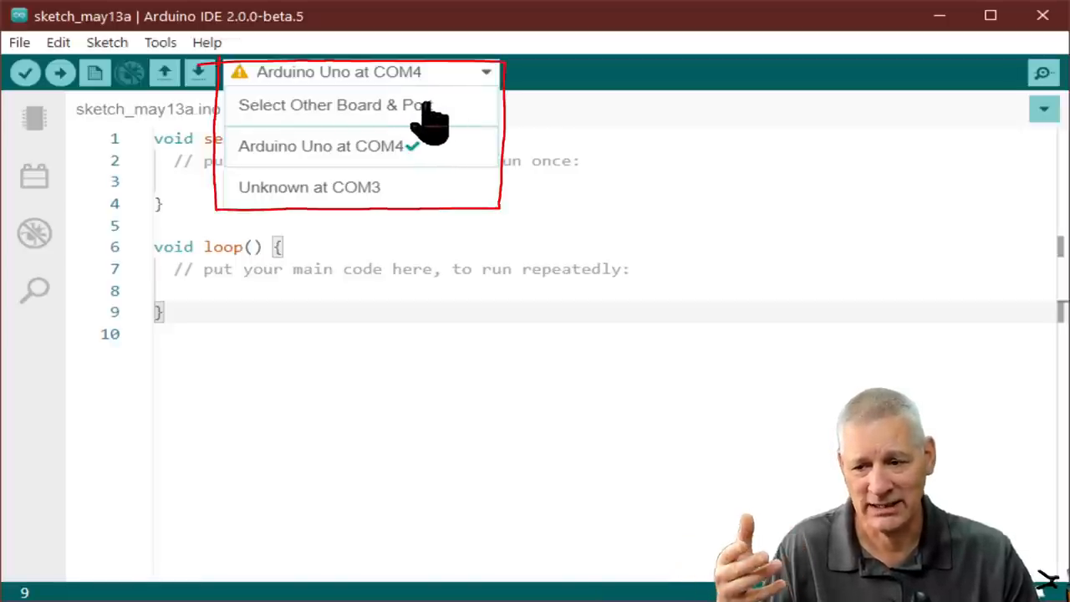
click(332, 104)
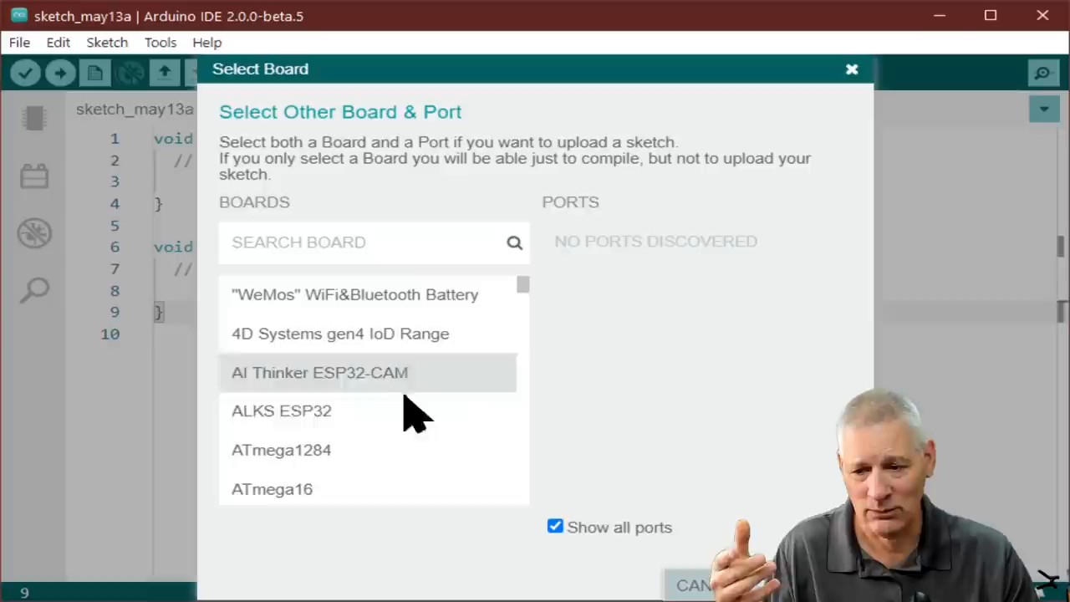
scroll(up, 3)
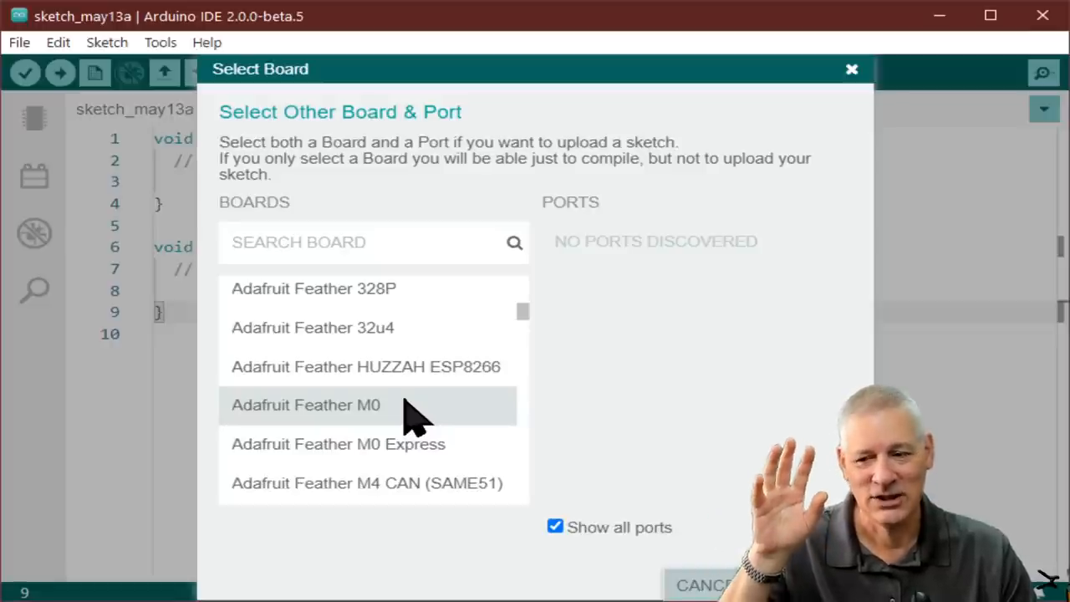
scroll(down, 3)
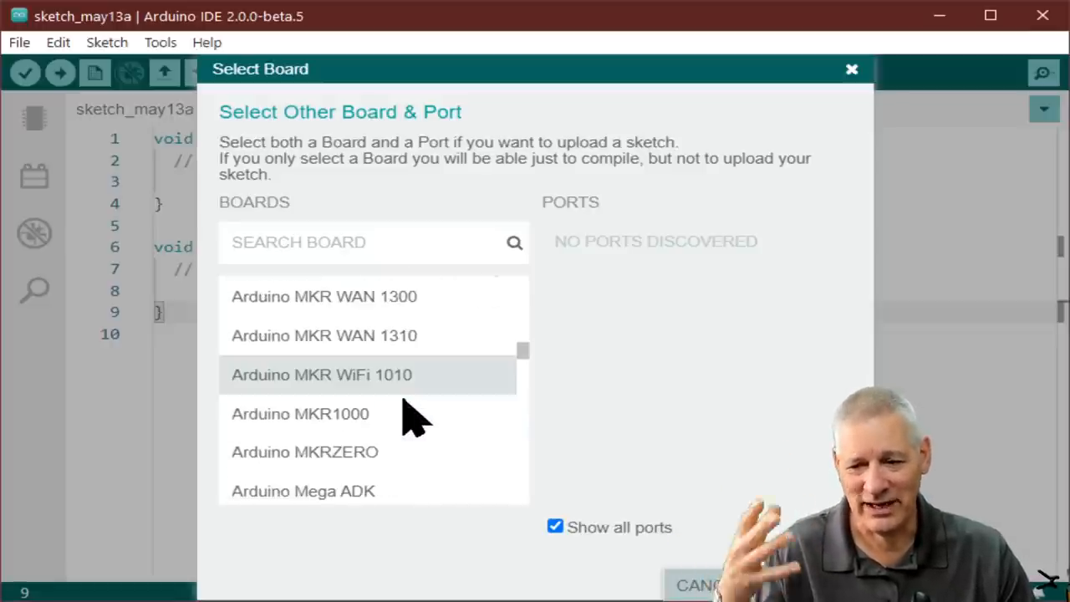
mouse_move(409, 480)
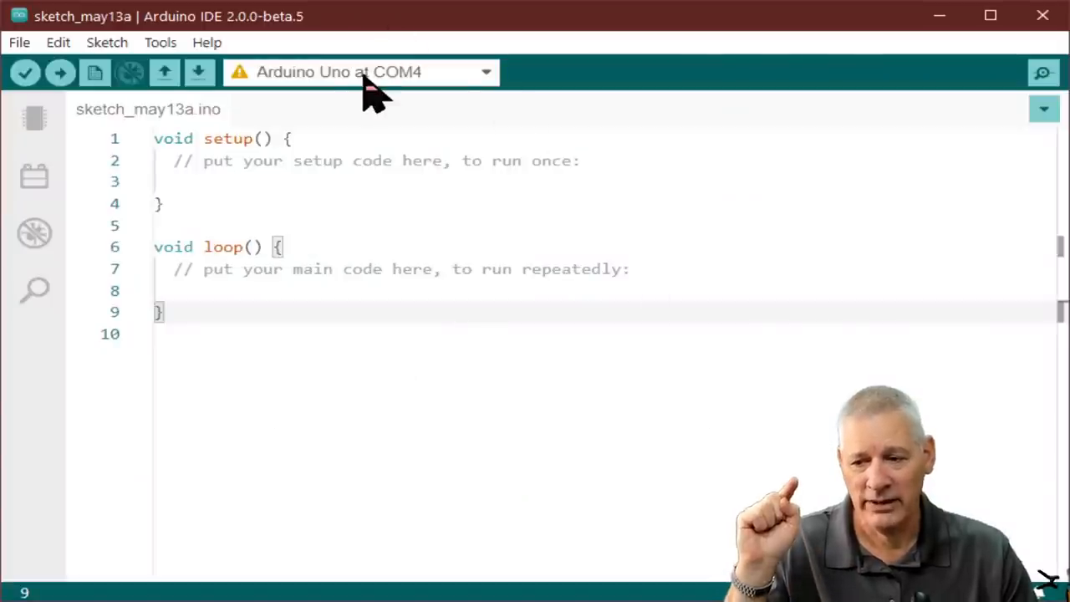
mouse_move(267, 71)
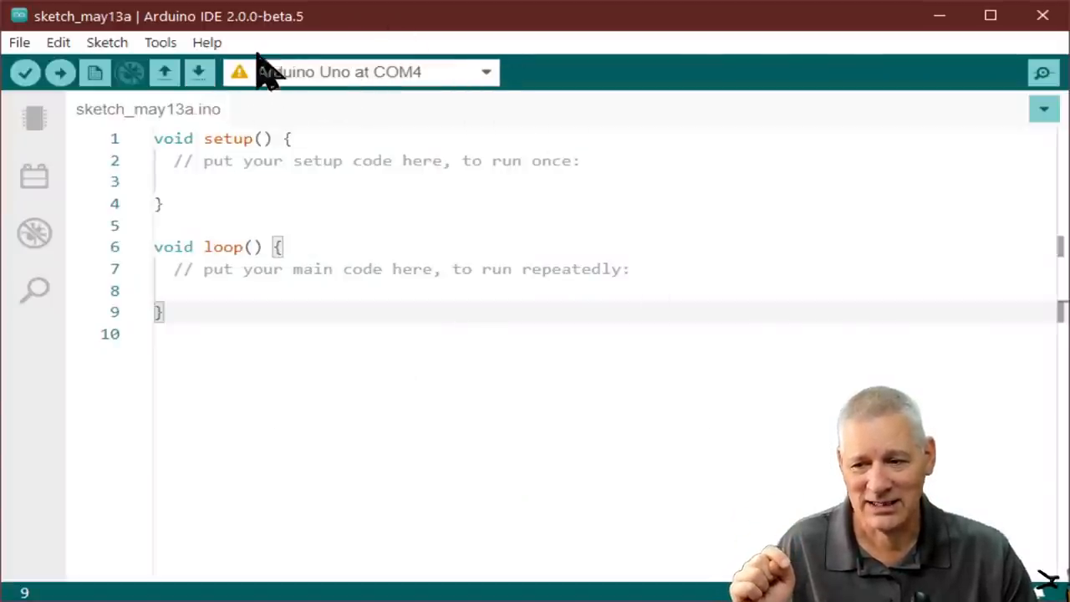
mouse_move(410, 97)
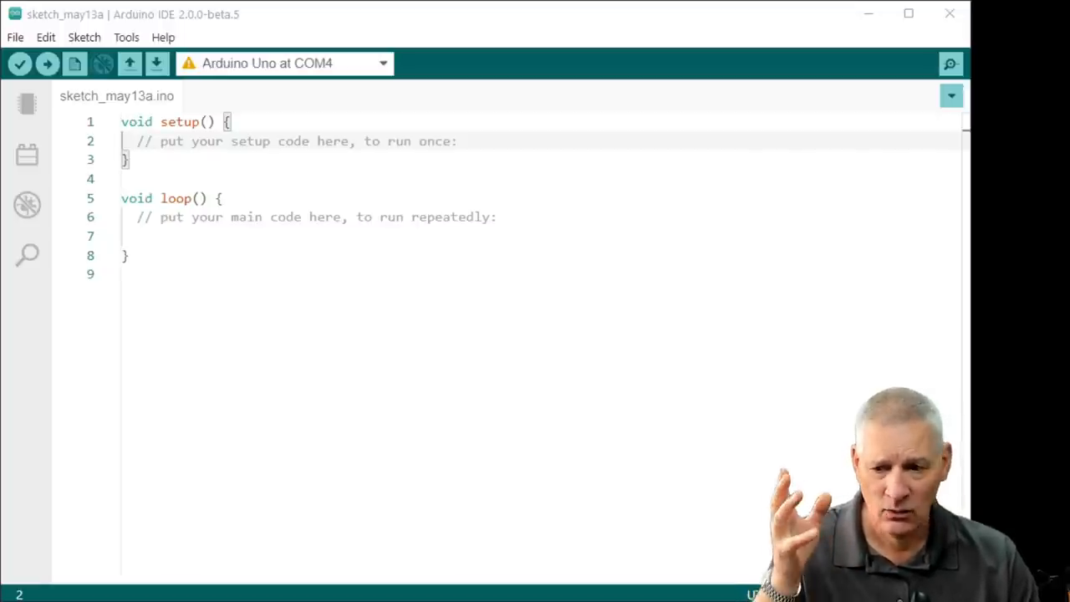
Step: Add a new line 3 inside setup() and start typing 'pin'
key(Return)
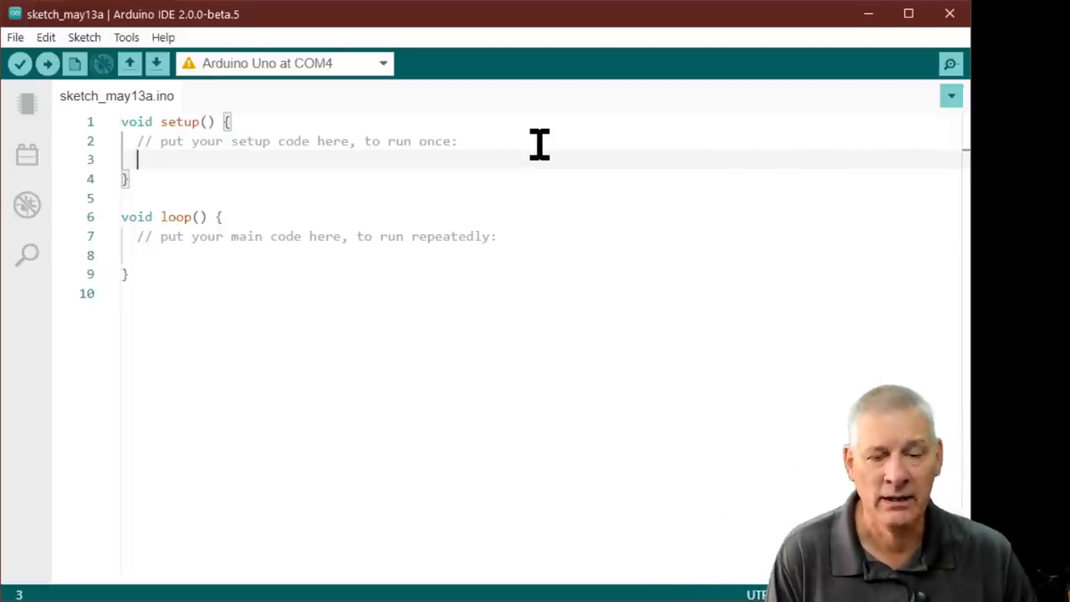
text(pi)
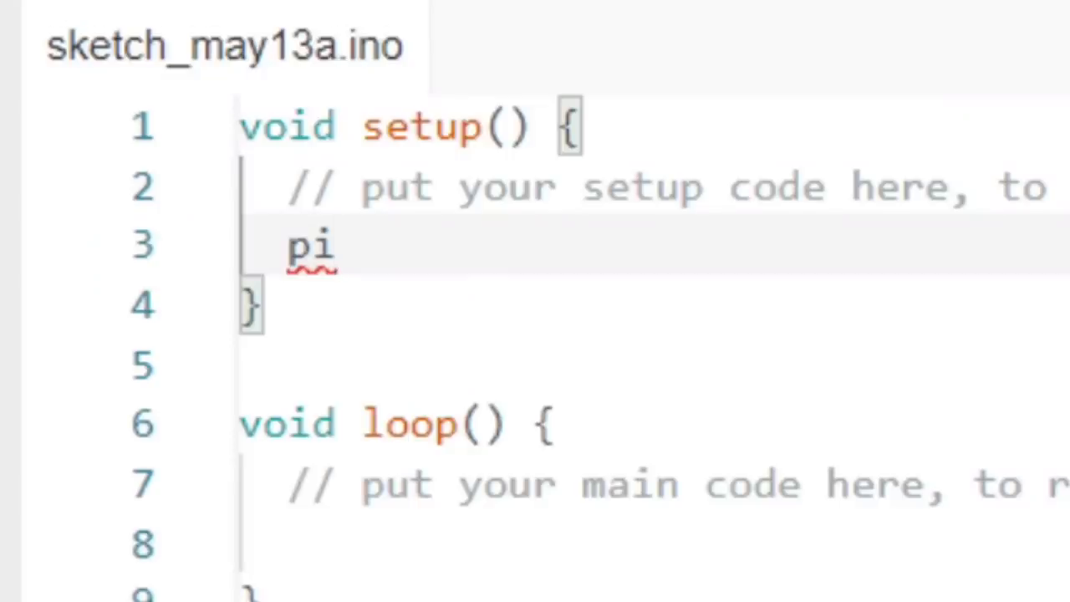
text(n)
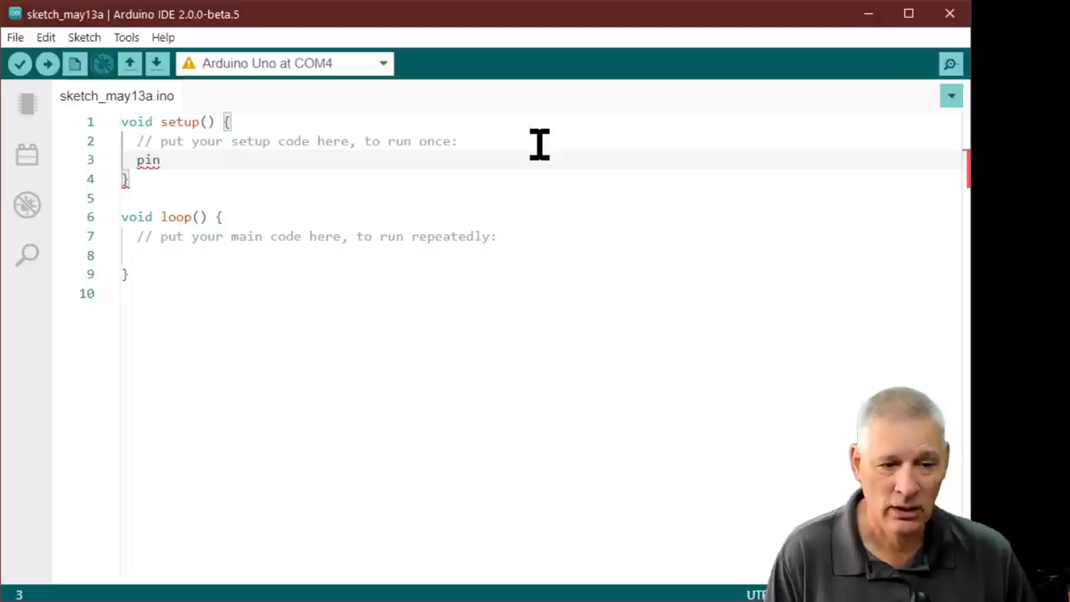
Step: Type pinMode(13, OUT on line 3 so OUTPUT is offered as a completion
text(pin, uint8_t mode))
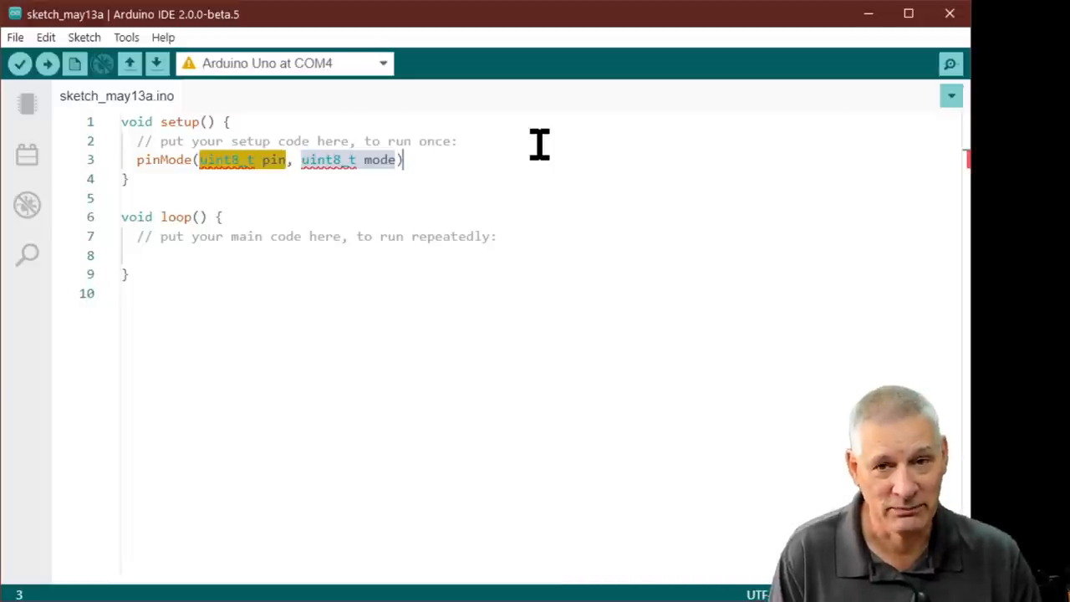
text(13)
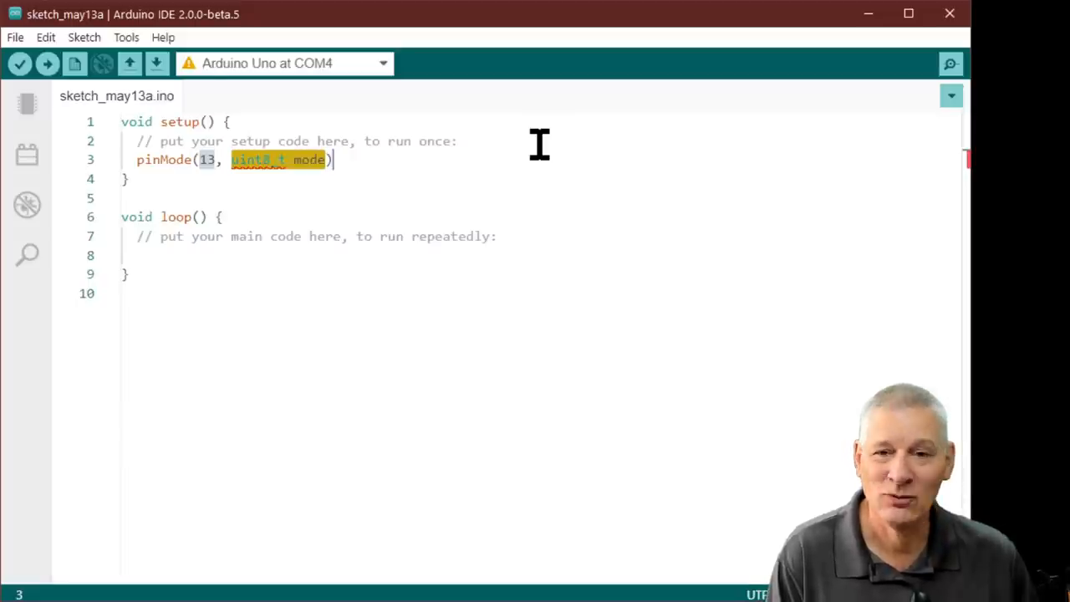
text(OU)
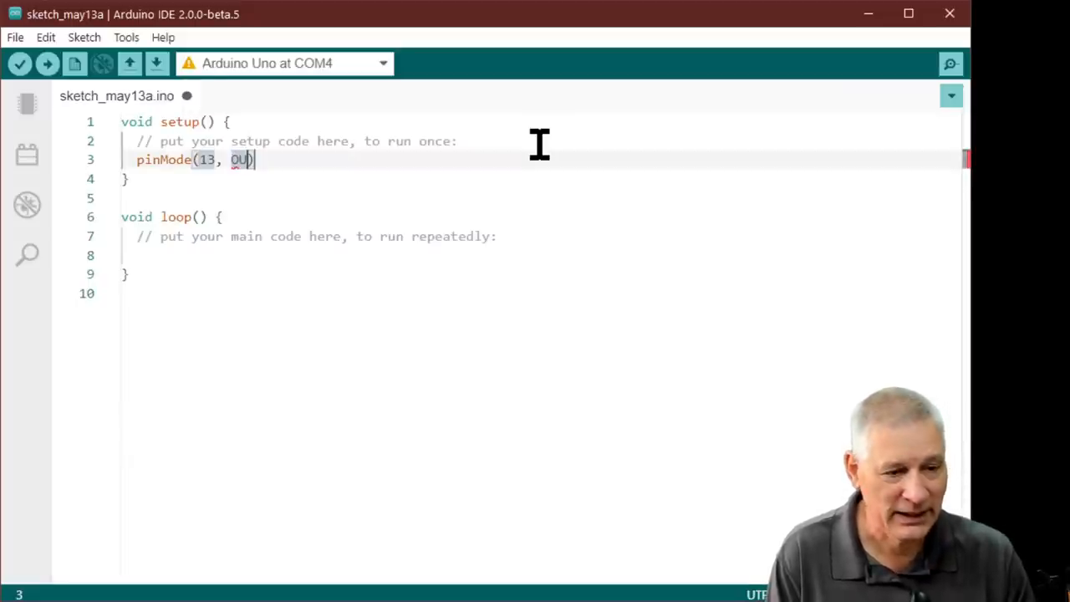
text(T)
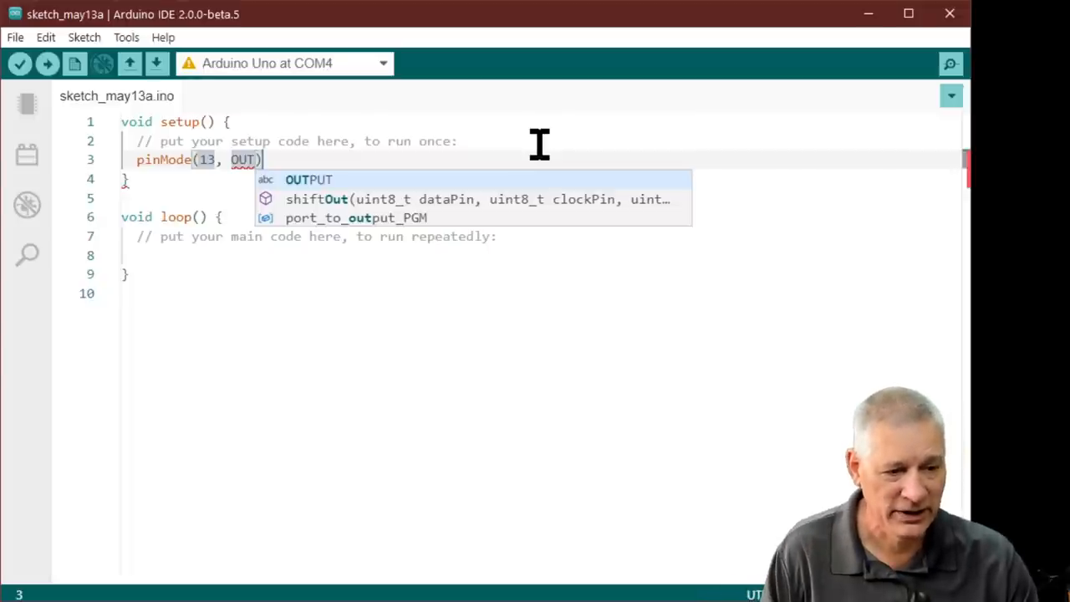
mouse_move(472, 200)
text(PUT)
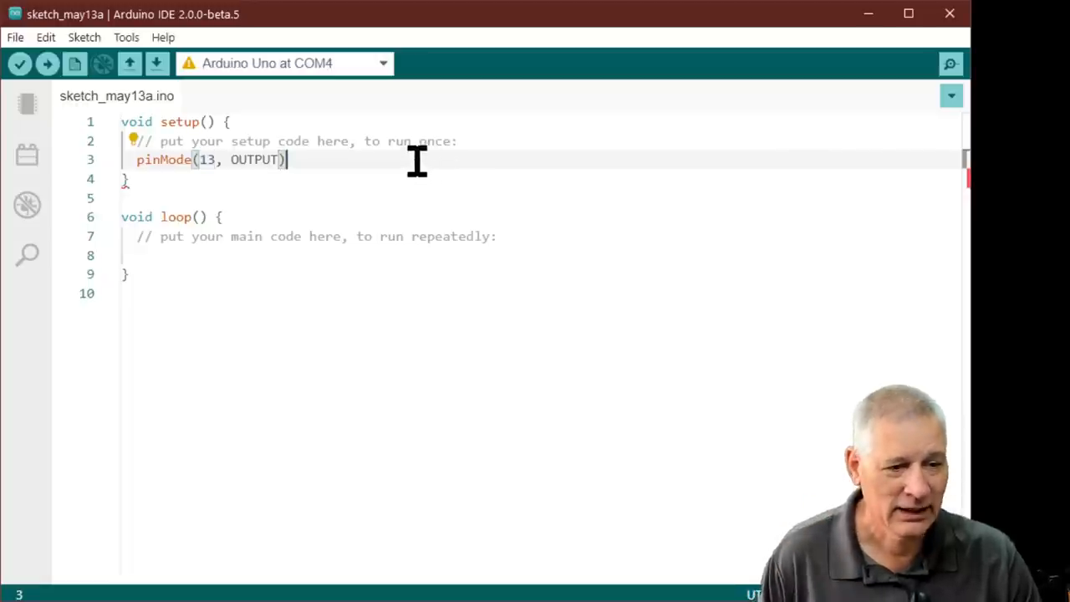
Step: Add the closing semicolon so line 3 reads pinMode(13, OUTPUT);
text(;)
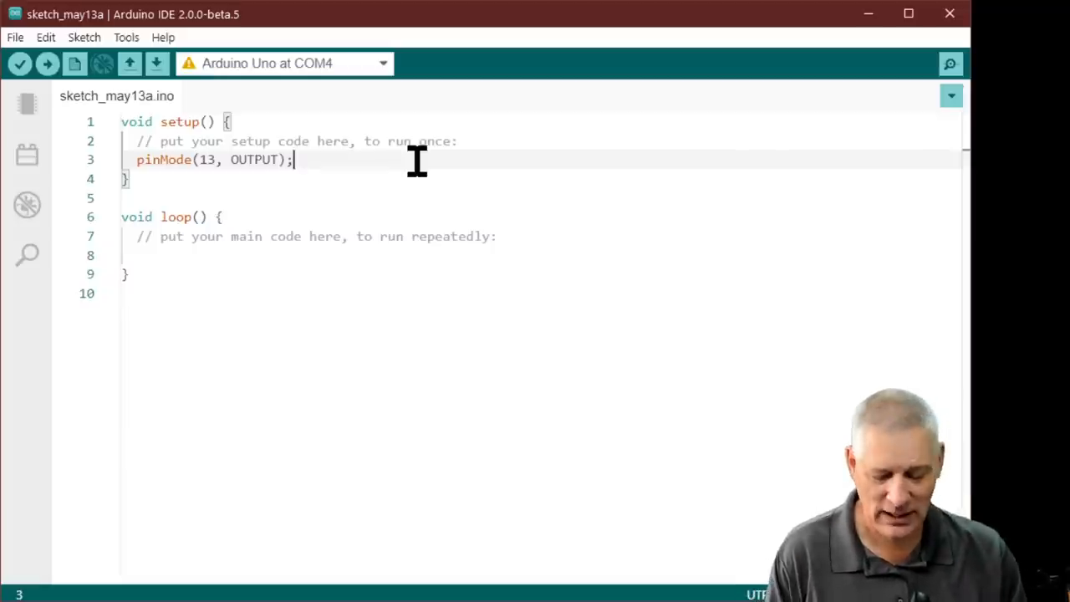
Step: Add digitalWrite(13, LOW); on line 4 below the pinMode call
key(Return)
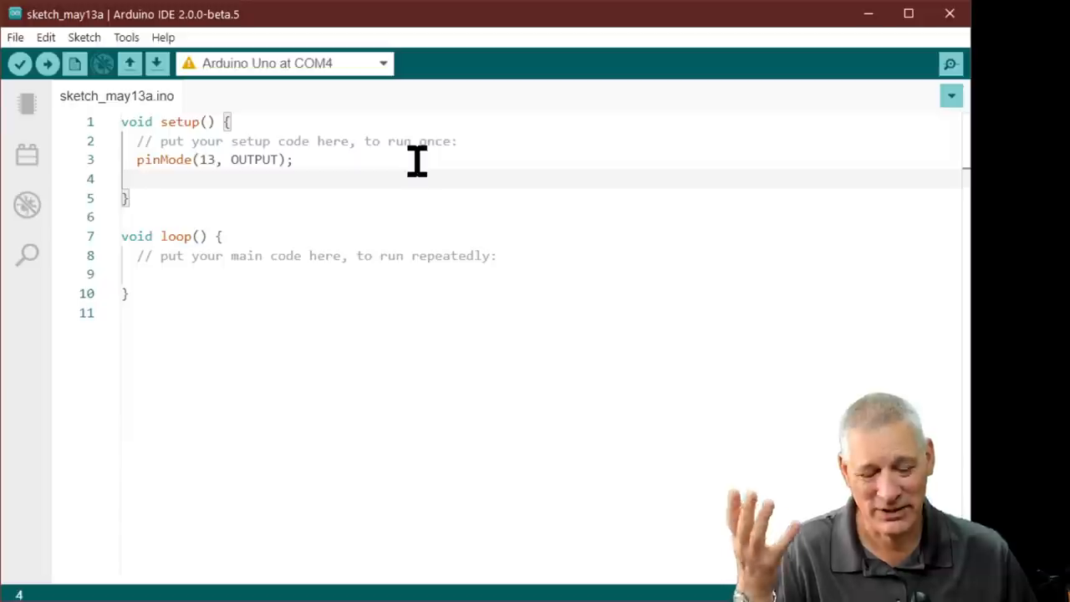
text(di)
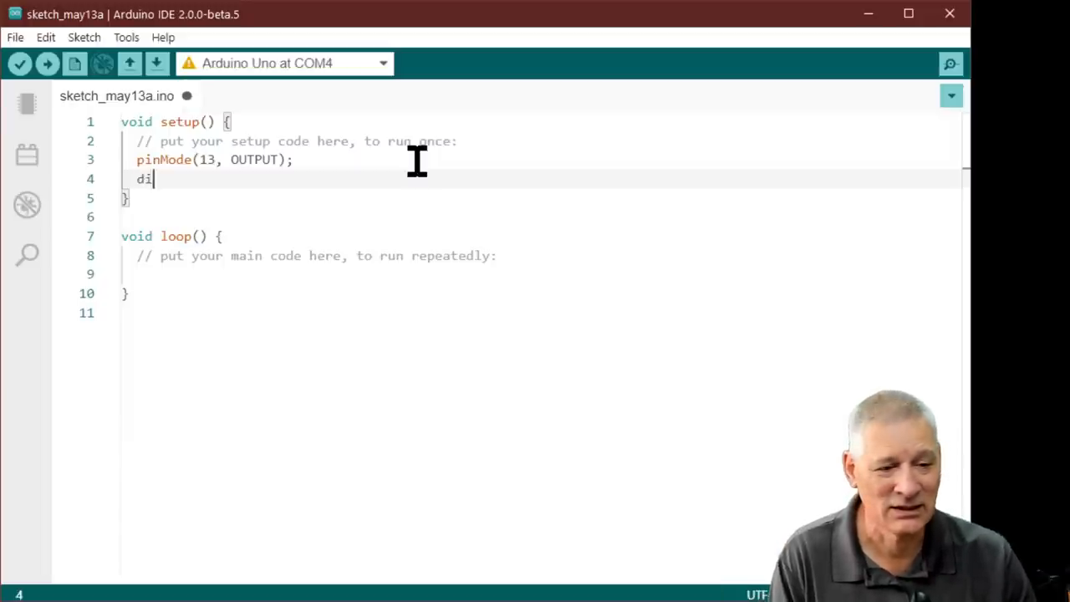
text(git)
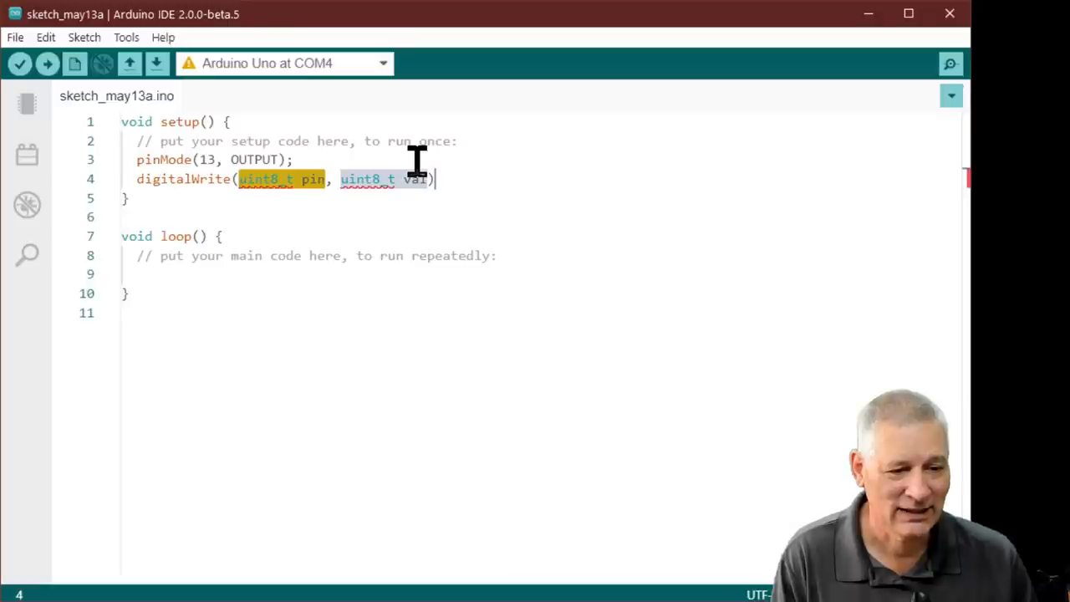
text(12,)
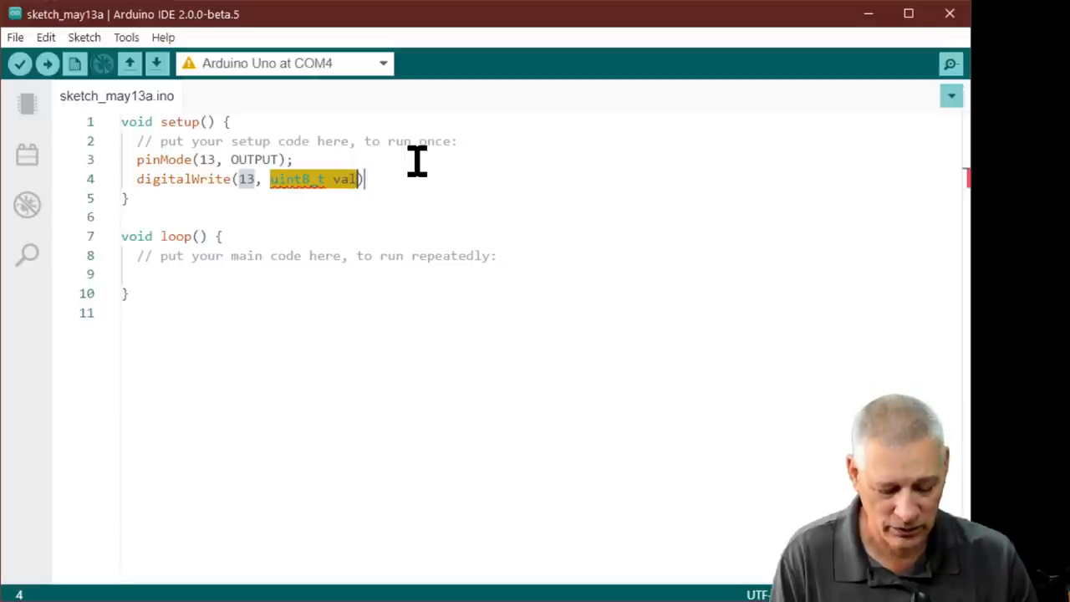
text(LOW)
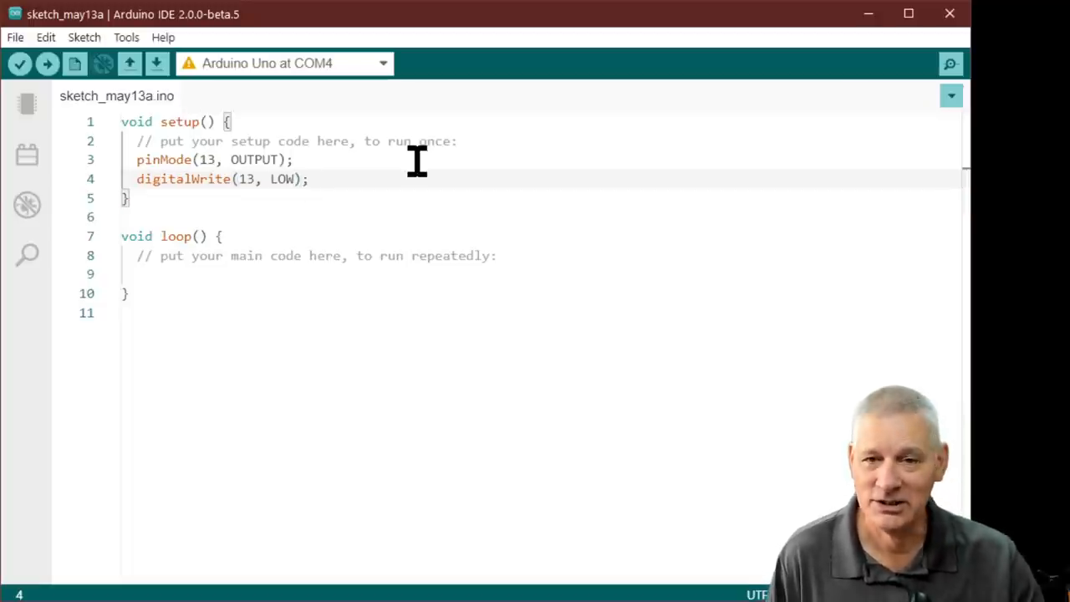
mouse_move(389, 256)
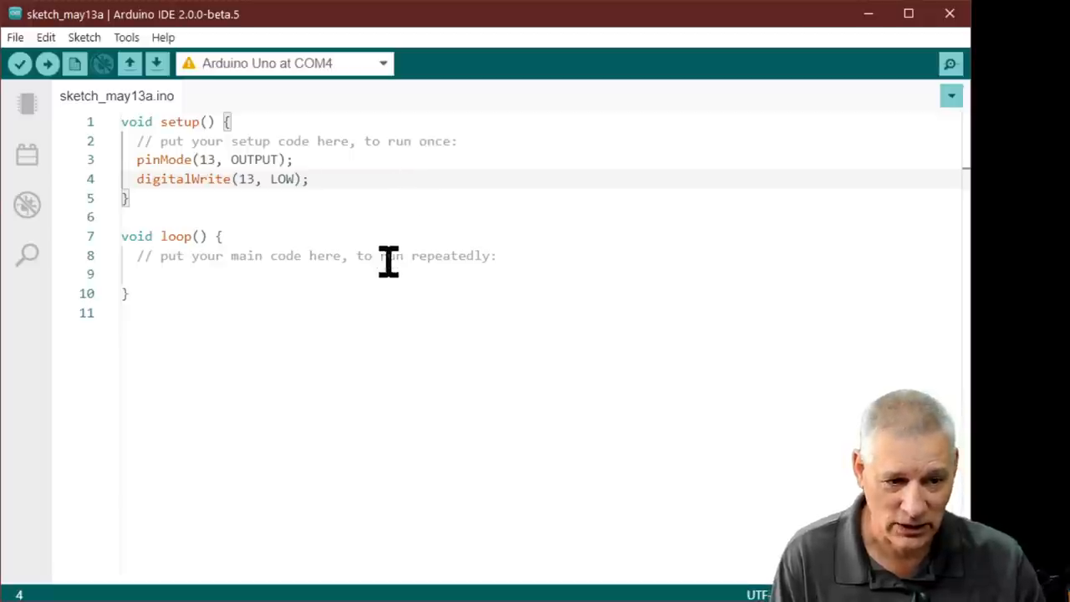
mouse_move(163, 276)
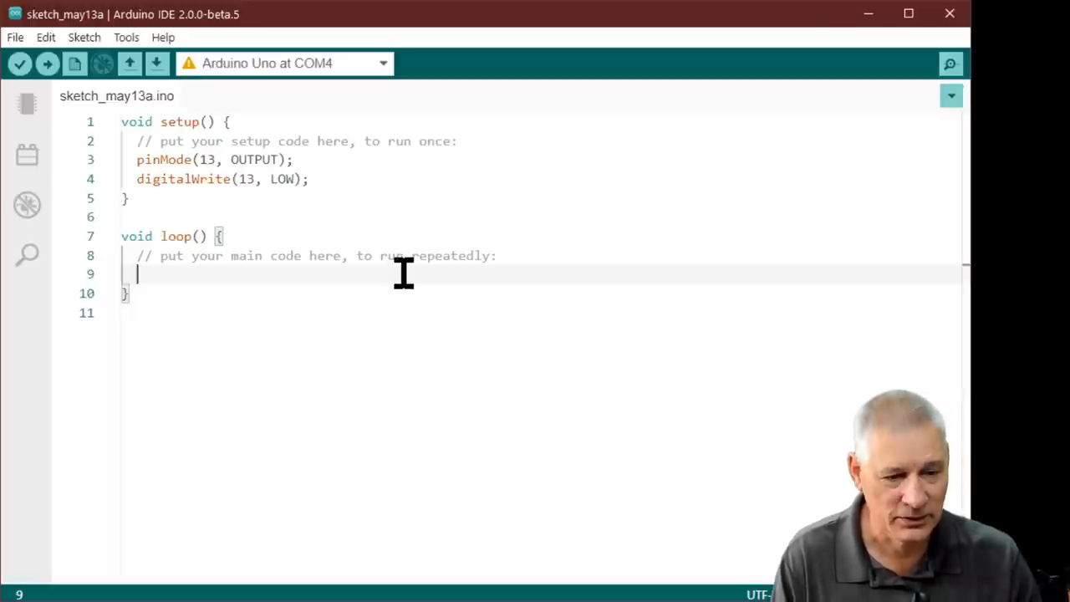
Step: Write digitalWrite(13, HIGH); and delay(500); in loop() and save the sketch
text(digita)
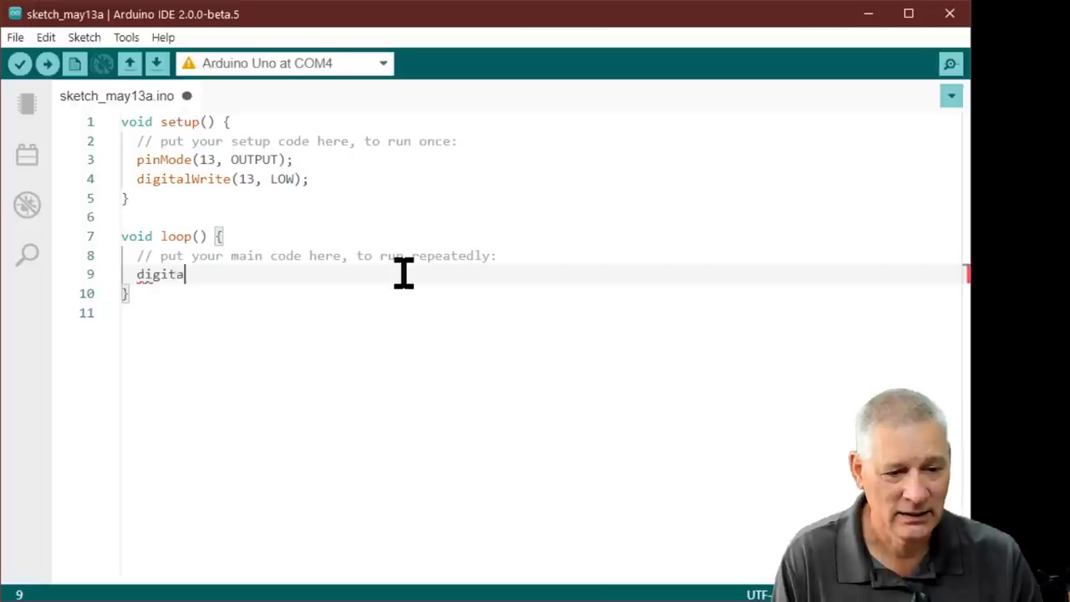
text(lWrite(13, uint8_t val)
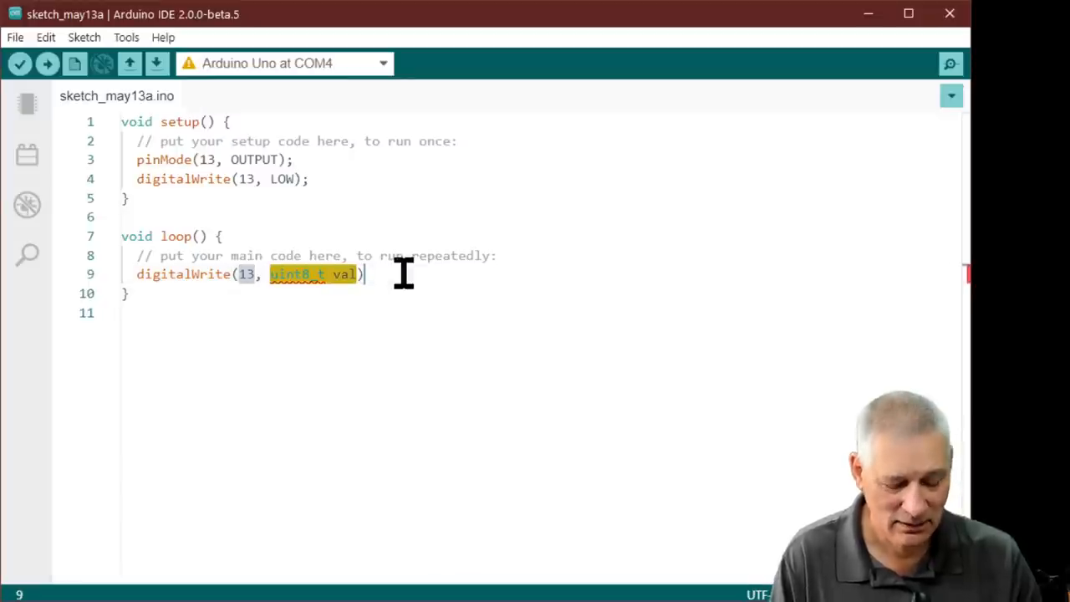
text(HIGH)
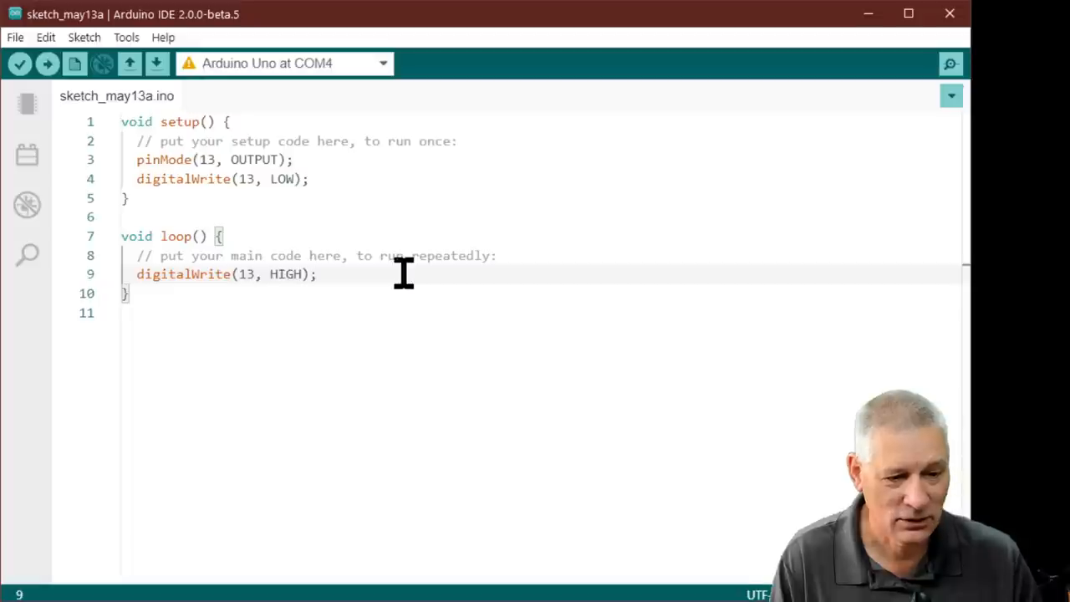
text(delay)
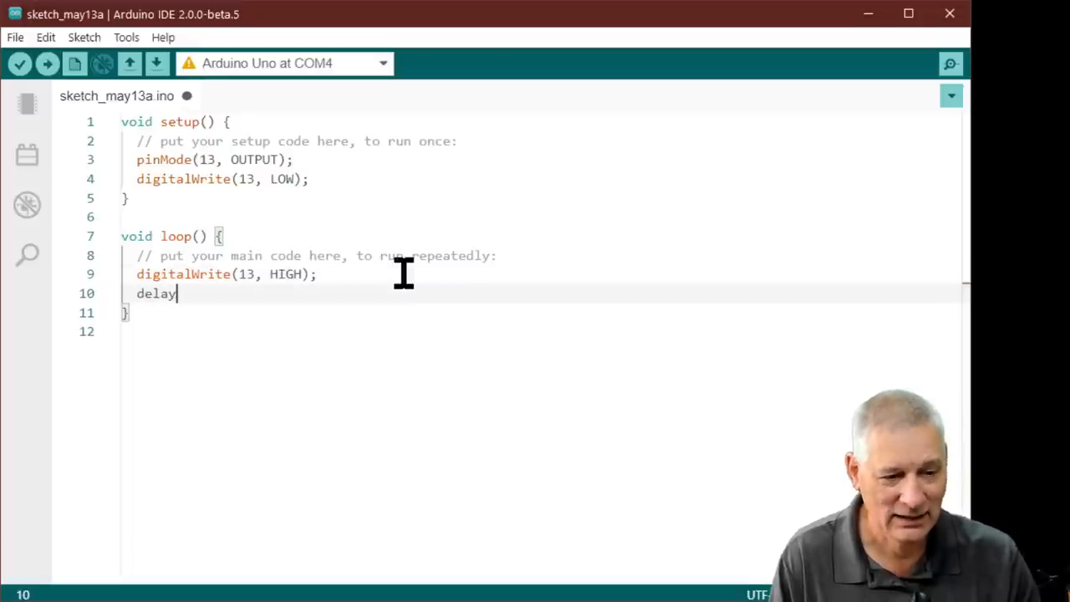
text(())
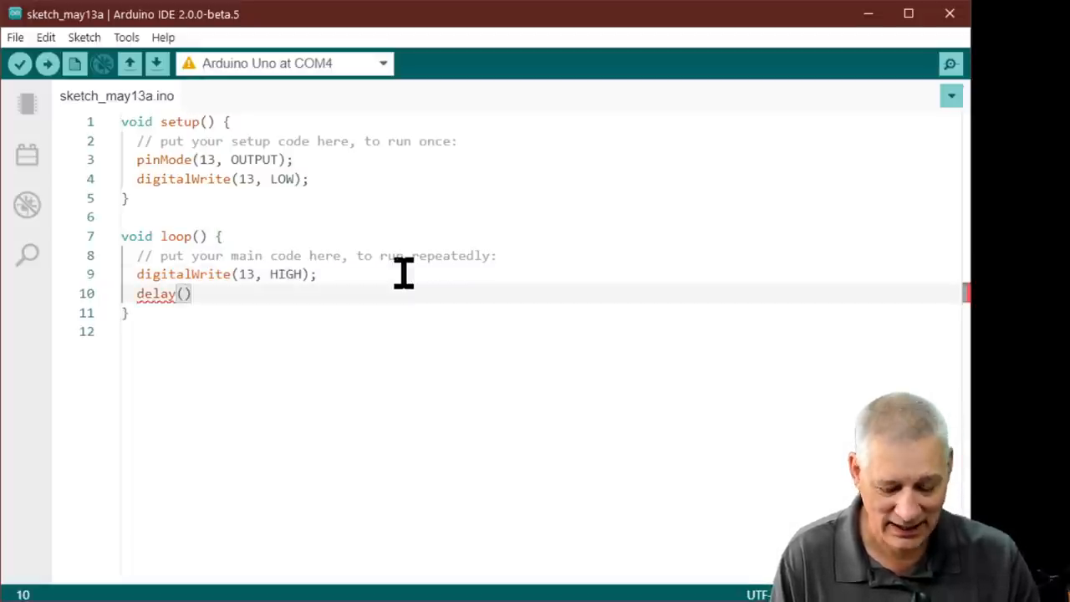
text(500)
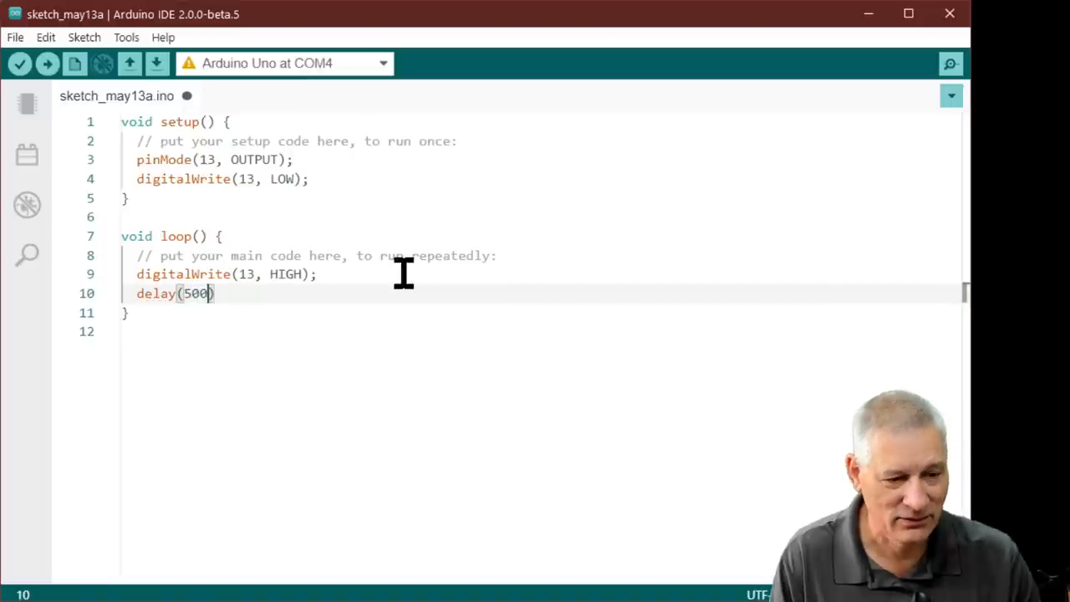
key(ctrl+s)
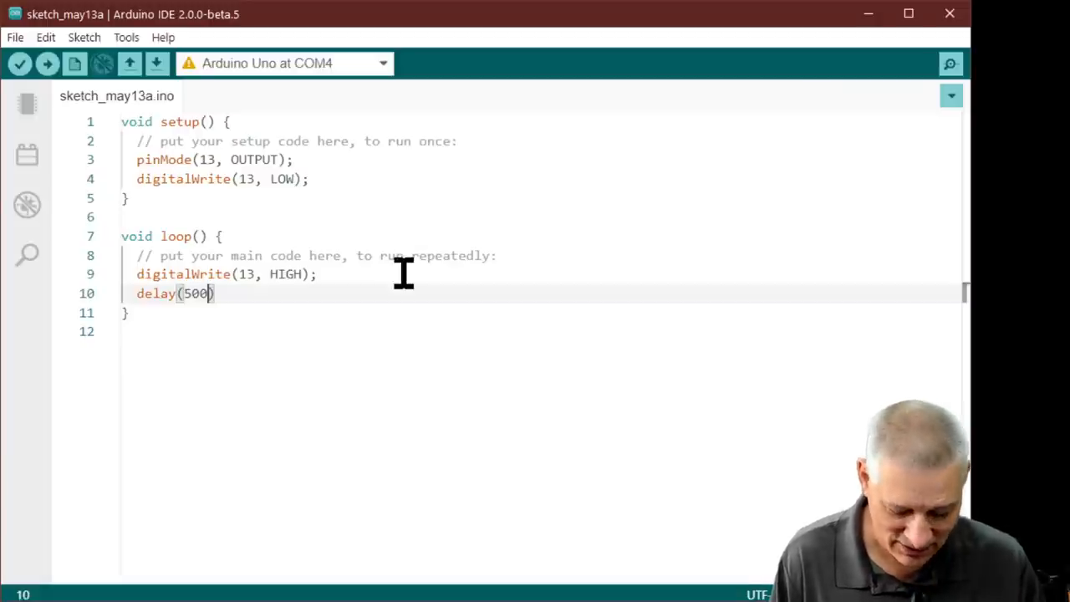
Step: Type digitalWrite(13, LOW); and delay(250); as the last two lines of loop()
text();)
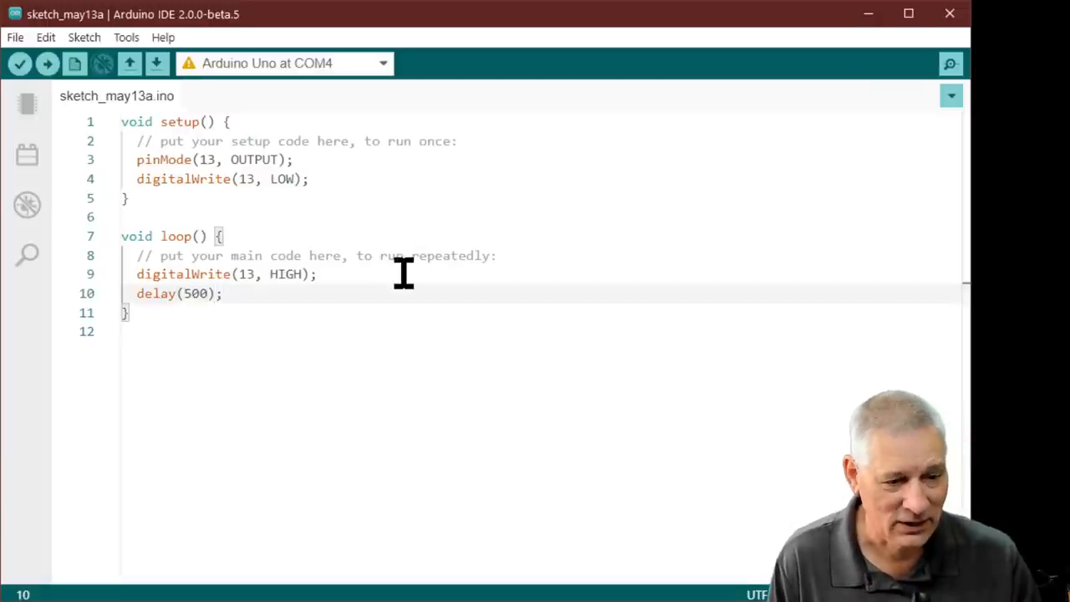
text(d)
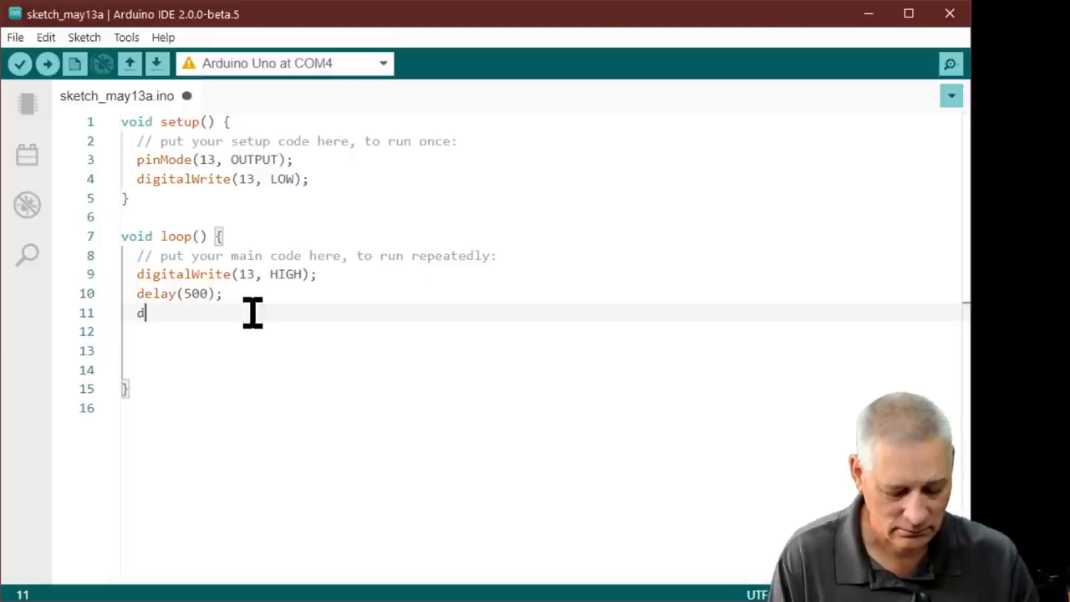
text(igitalW)
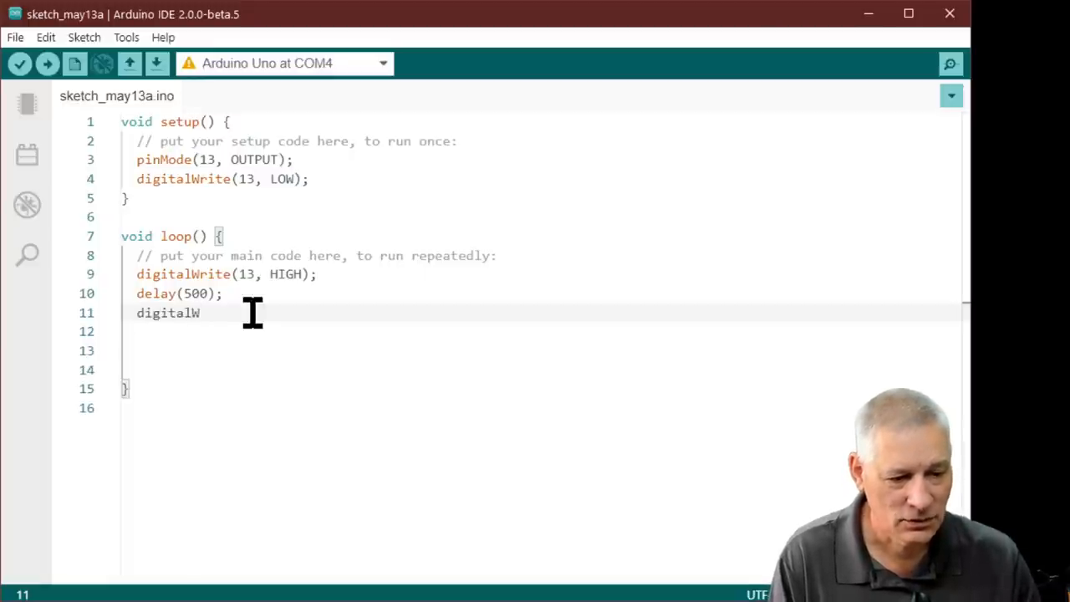
text(rite)
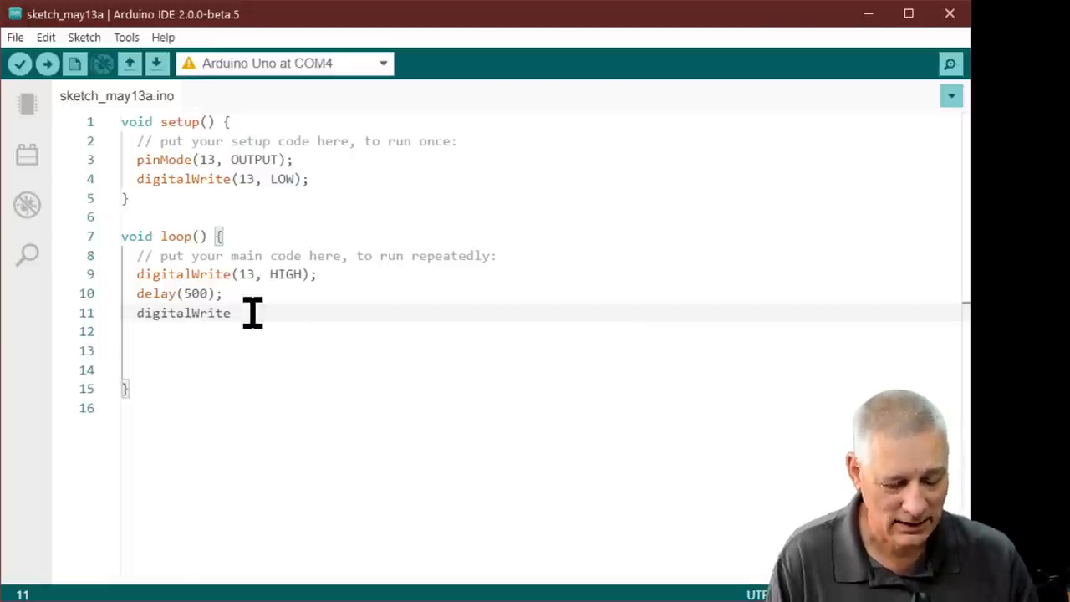
text((13, ))
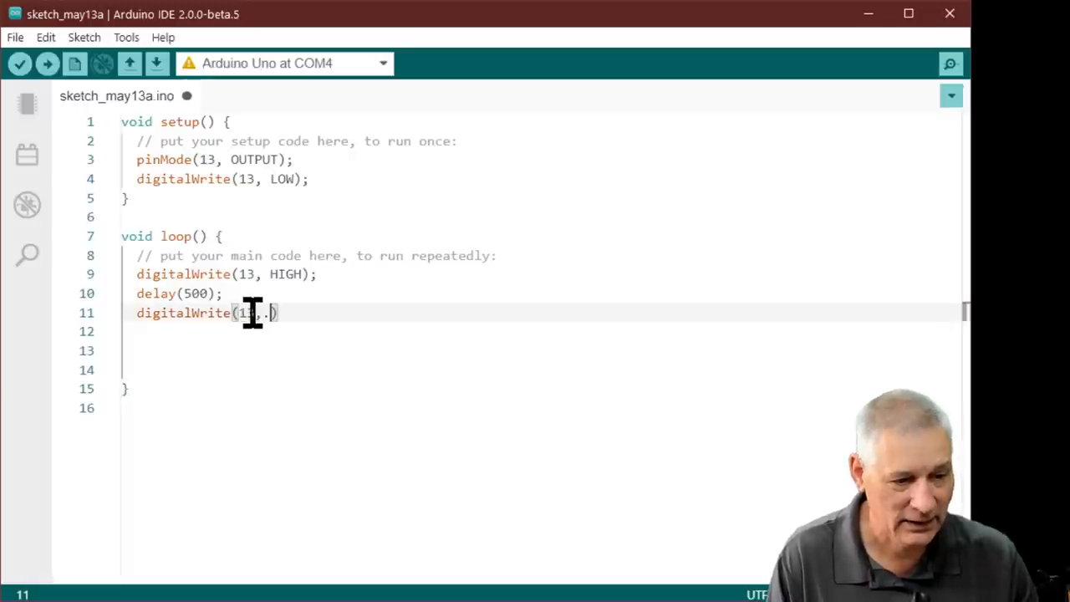
text(LOW)
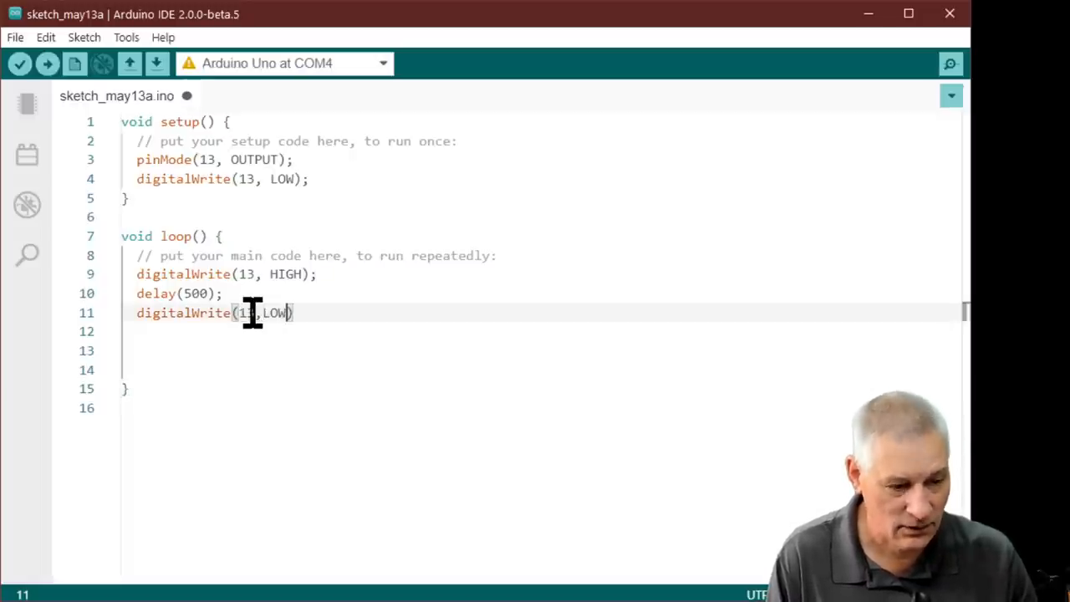
text(;)
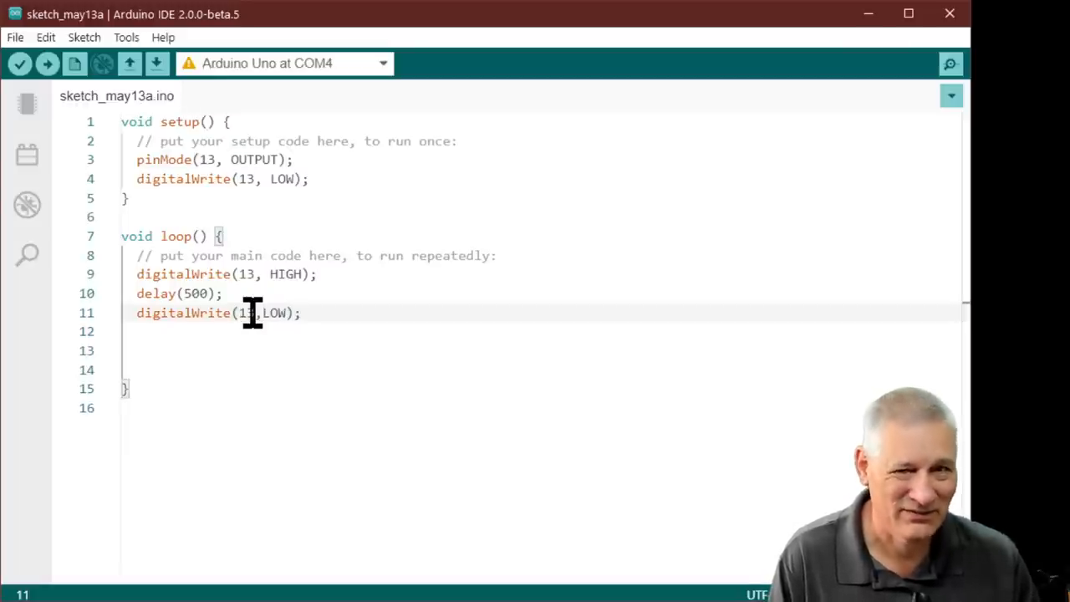
text(delay(250);)
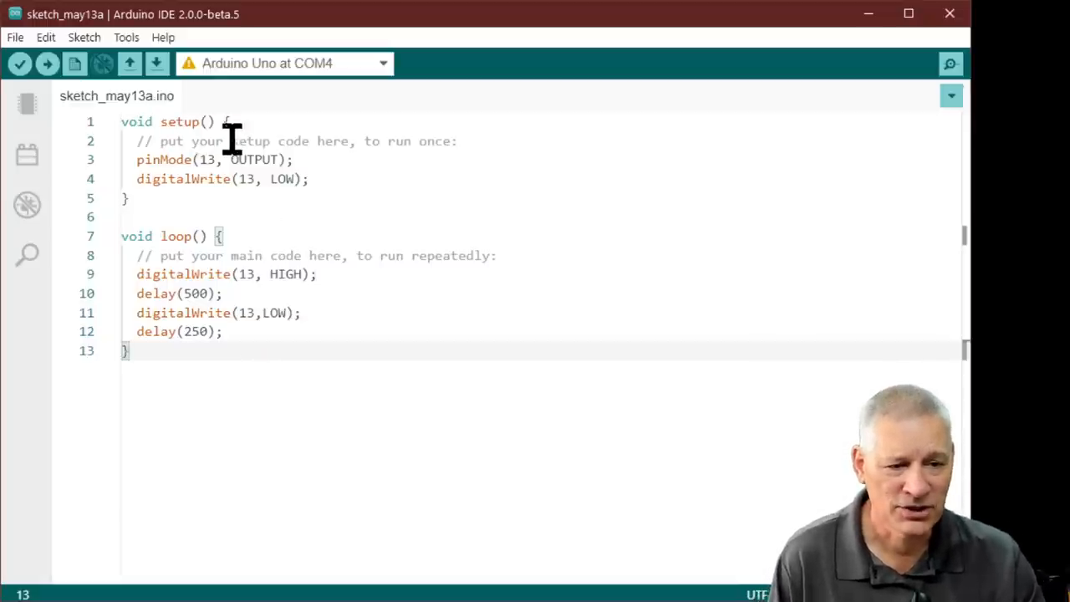
mouse_move(79, 21)
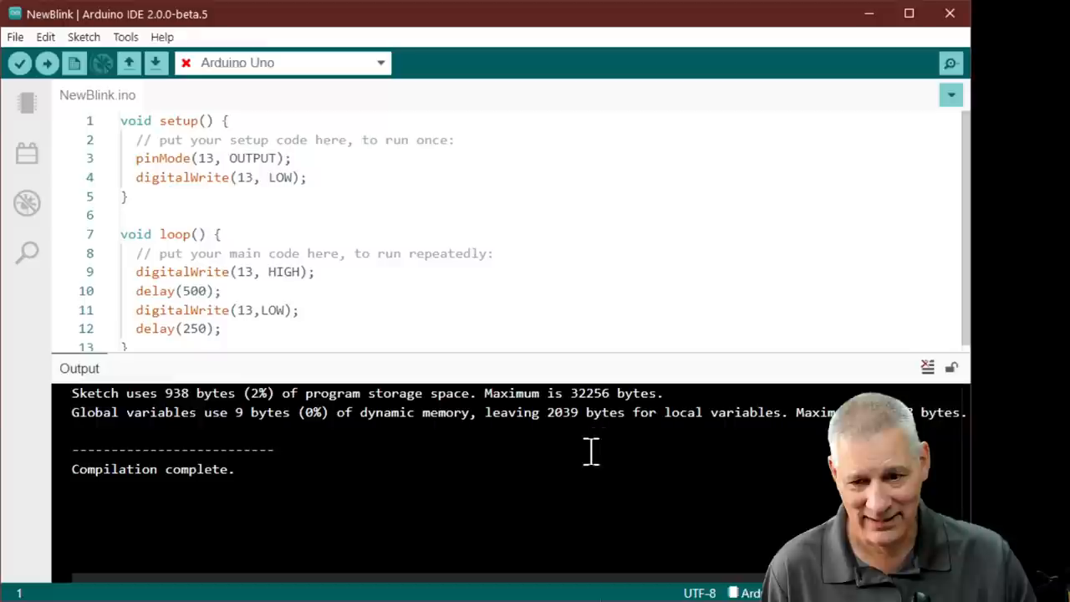
mouse_move(401, 468)
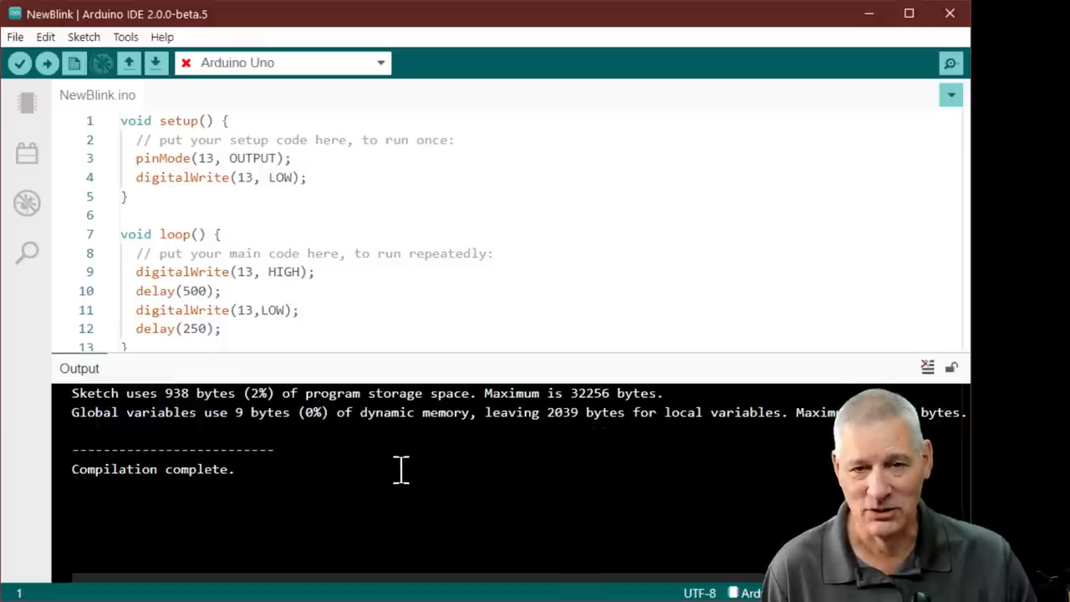
mouse_move(393, 466)
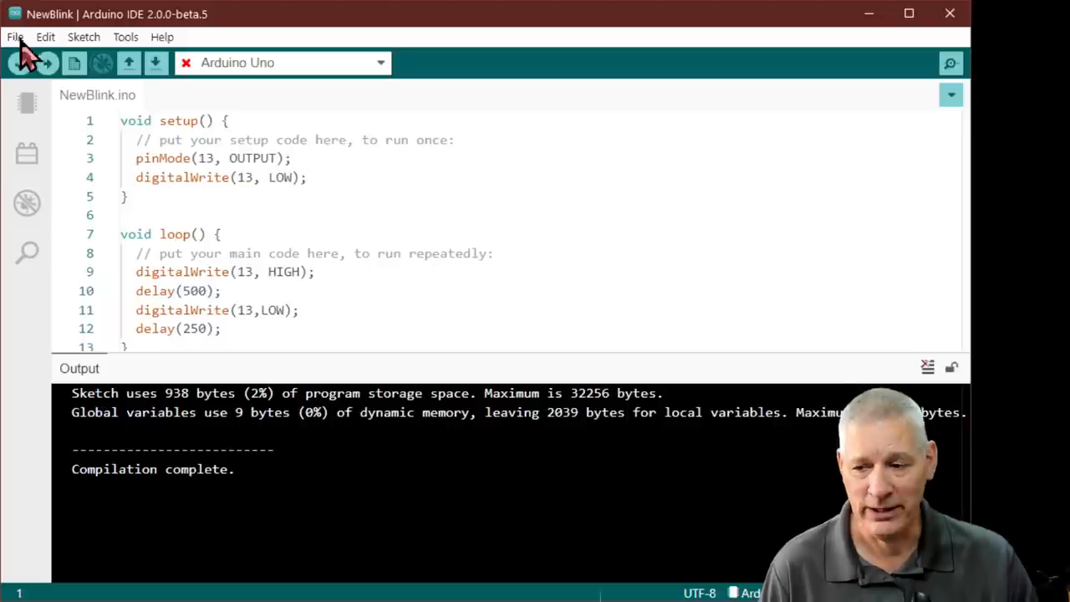
mouse_move(596, 527)
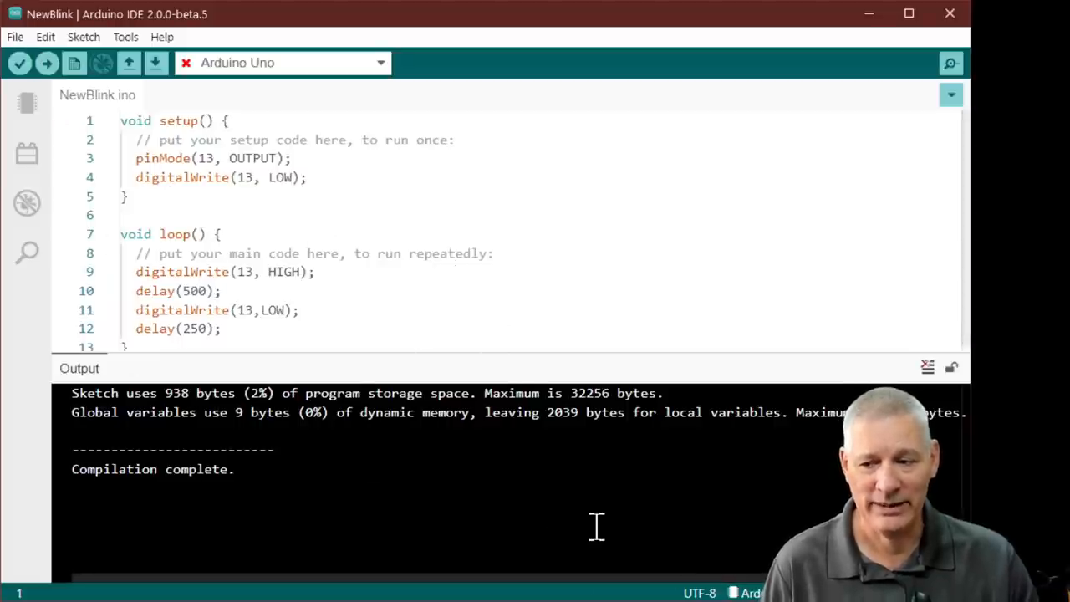
mouse_move(570, 291)
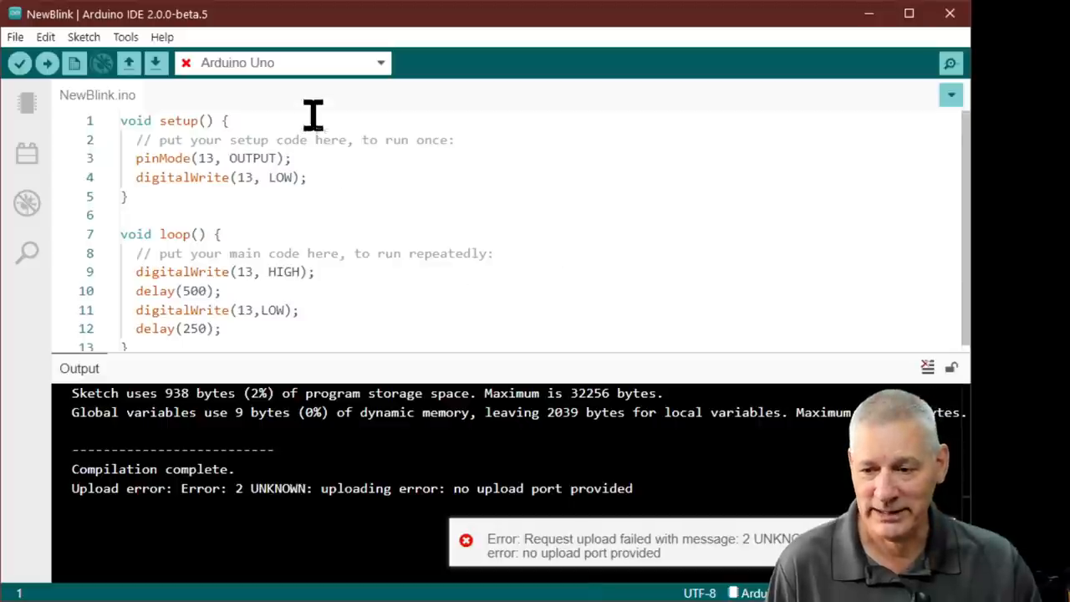
mouse_move(271, 62)
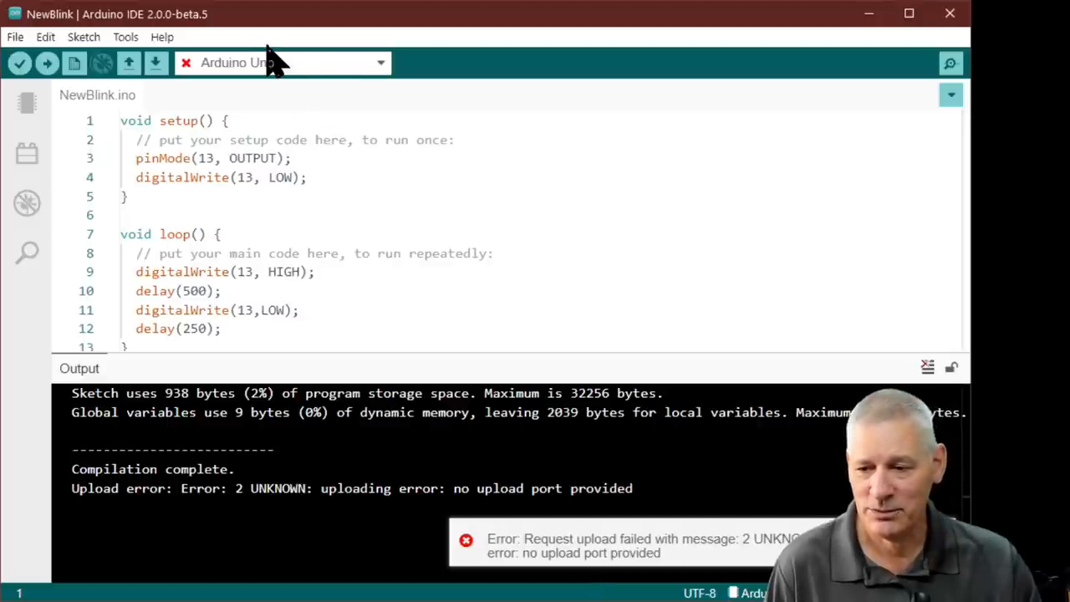
Step: Open the toolbar board selector list to see the available boards and ports
click(282, 63)
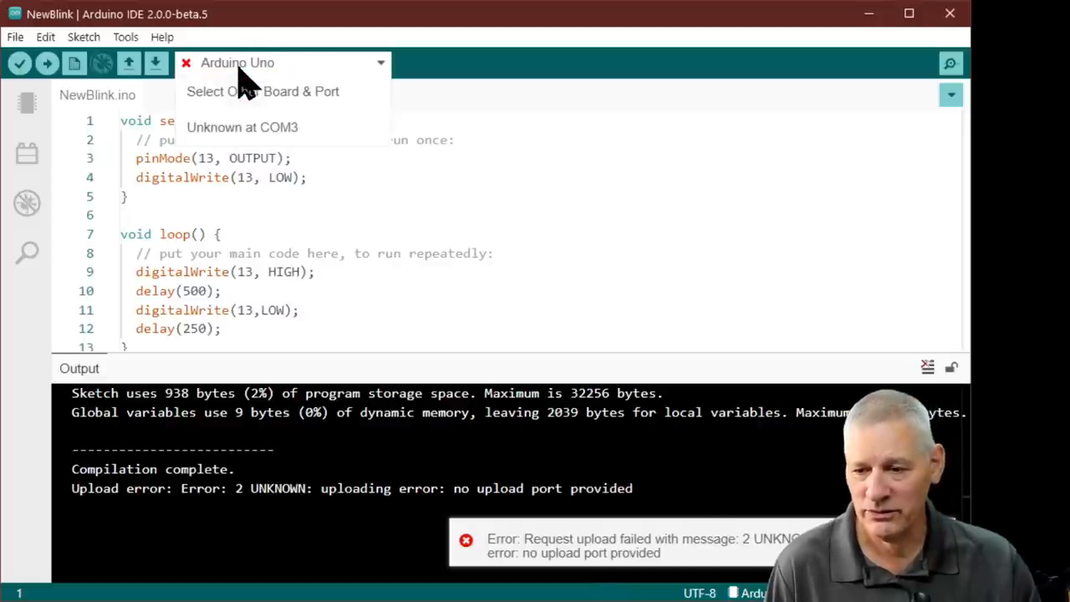
mouse_move(255, 134)
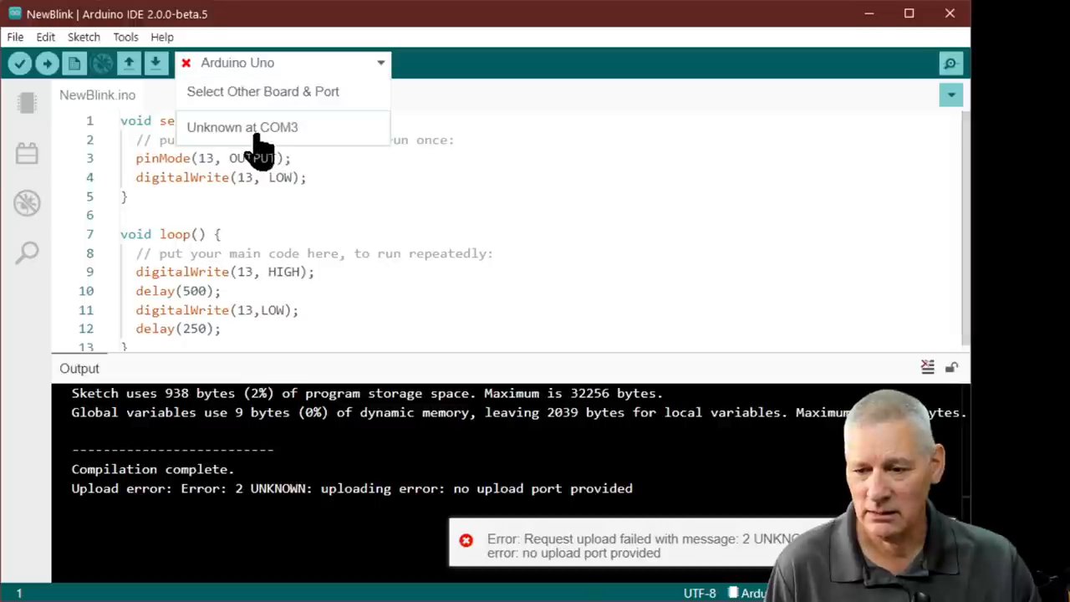
mouse_move(280, 105)
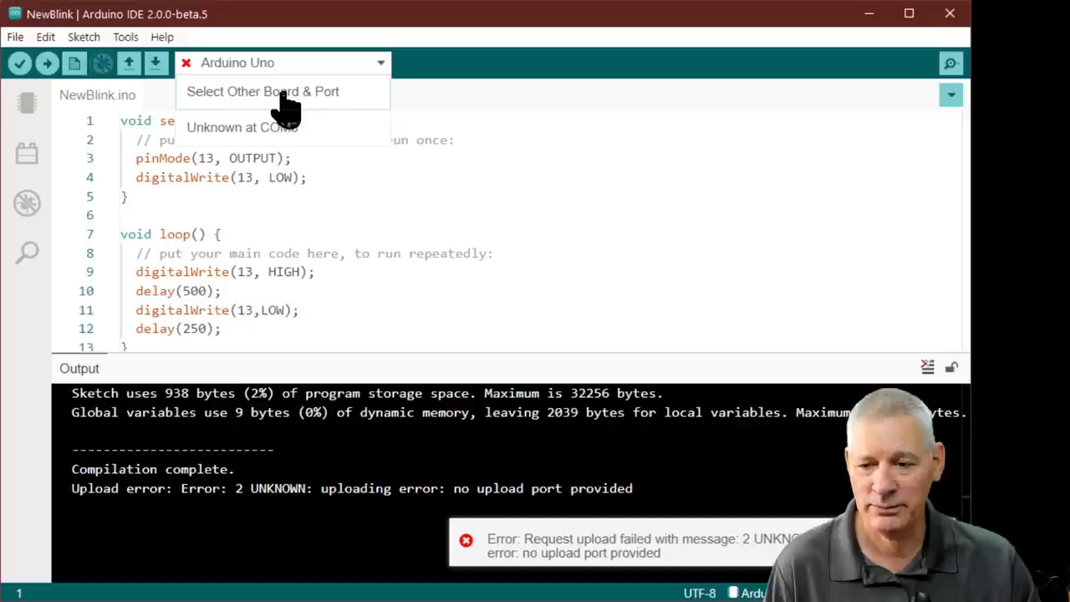
Step: In Select Other Board & Port, search 'uno' and confirm Arduino Uno on COM4
click(263, 91)
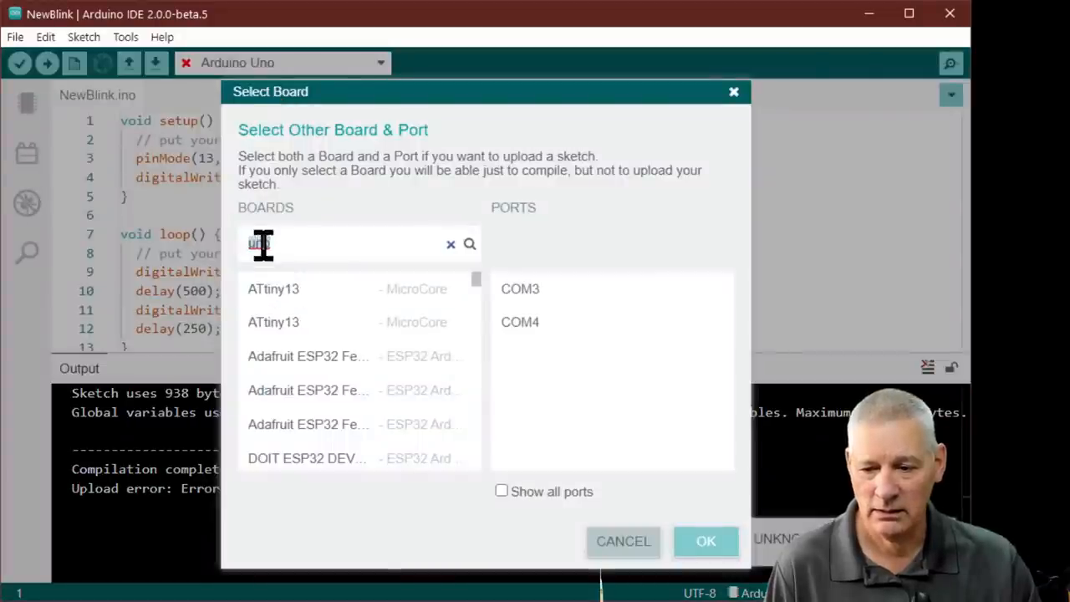
text(uno)
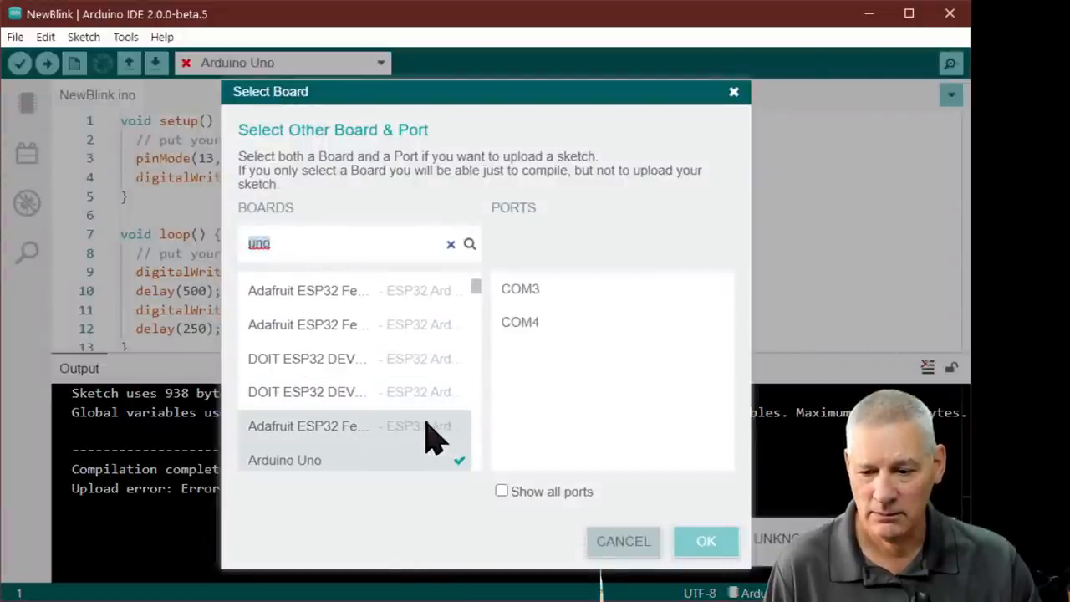
scroll(down, 3)
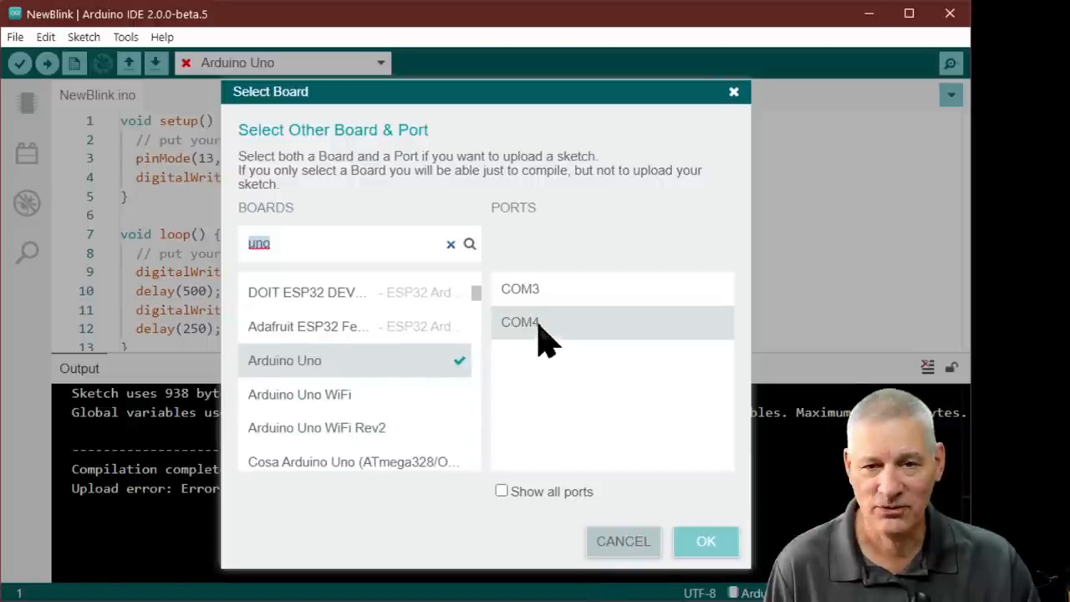
mouse_move(547, 342)
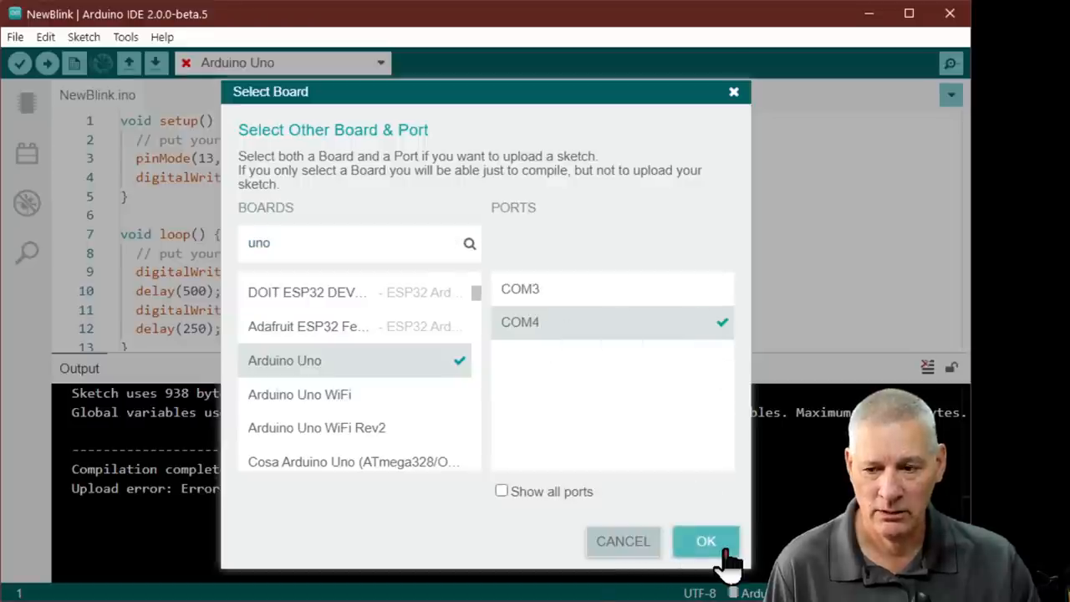
click(706, 541)
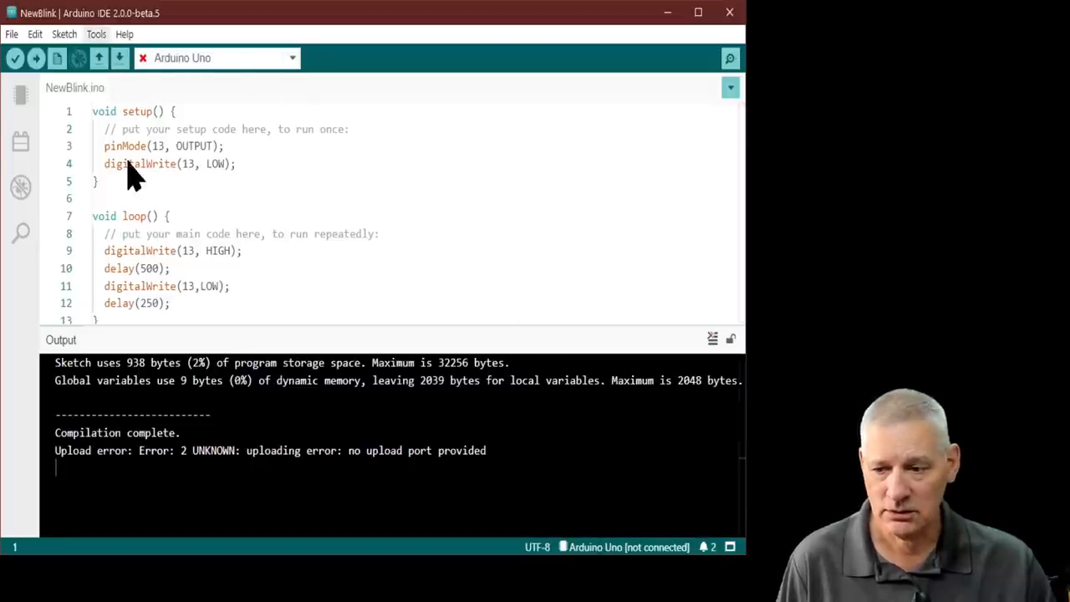
mouse_move(322, 232)
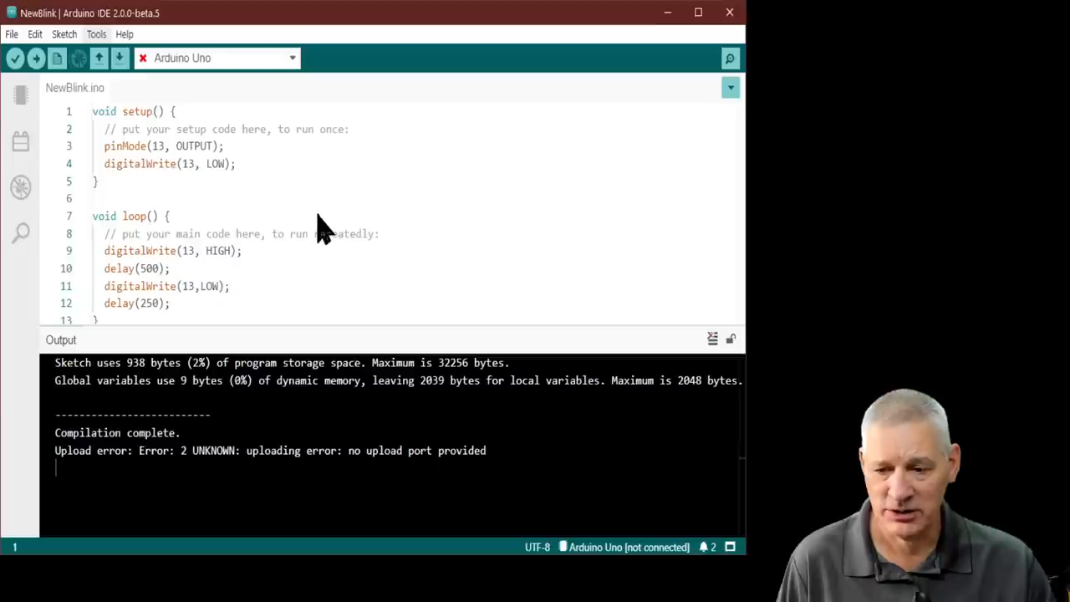
mouse_move(316, 216)
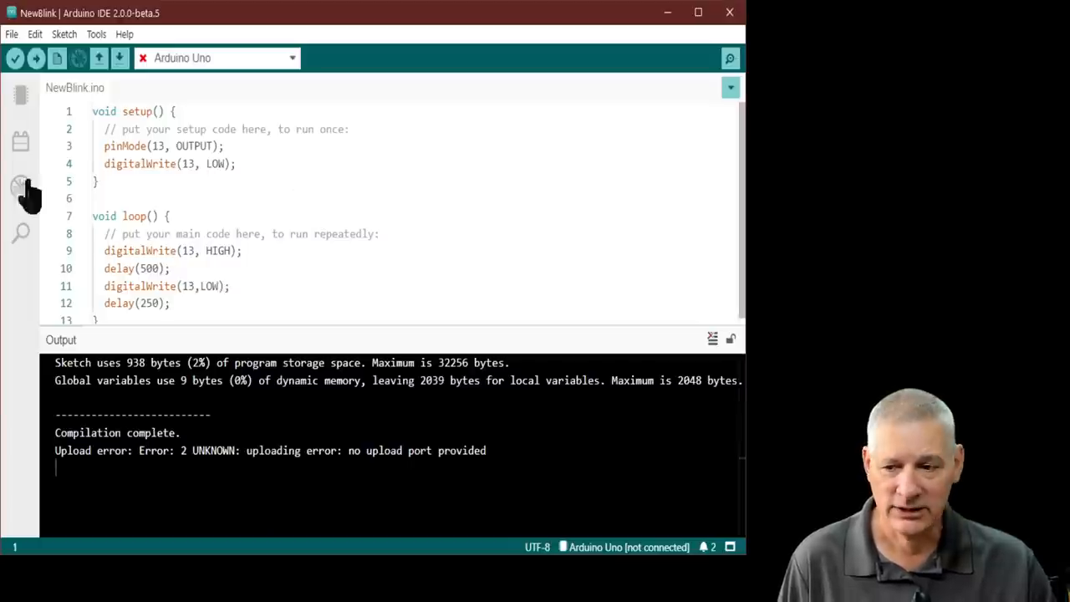
Step: Make the board selector show Arduino Uno at COM4 as the sketch target
click(712, 338)
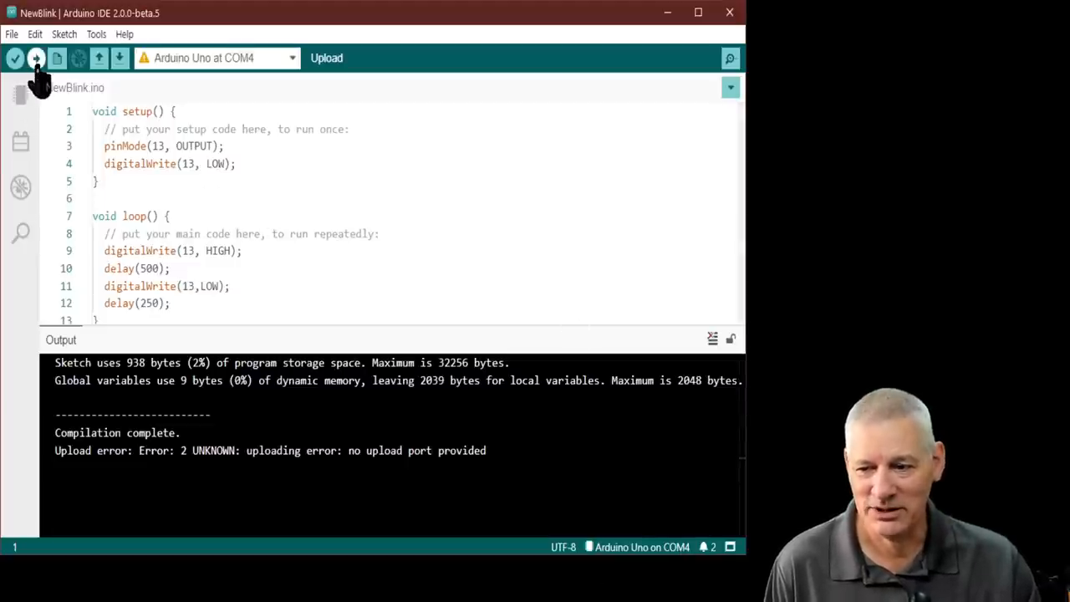
Step: Upload NewBlink to the Uno on COM4 and close the 'Done uploading.' notice
click(36, 58)
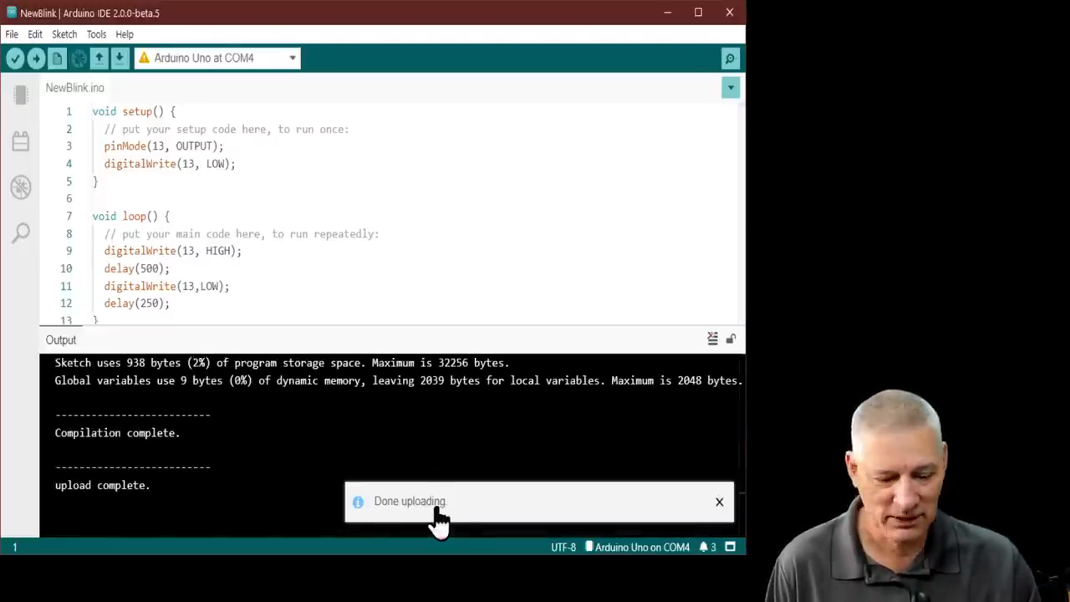
click(719, 502)
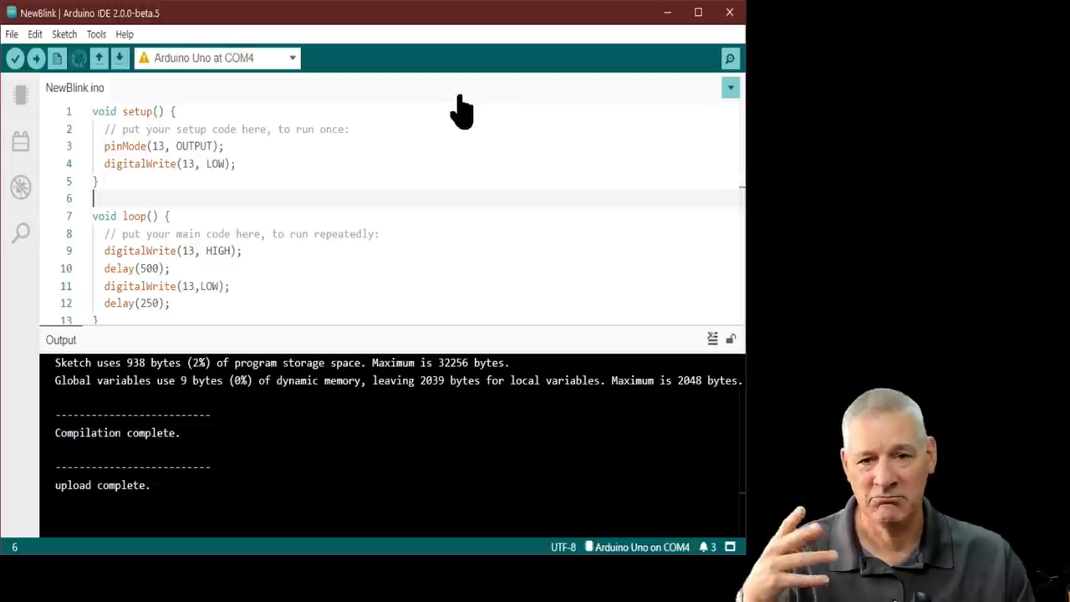
mouse_move(339, 280)
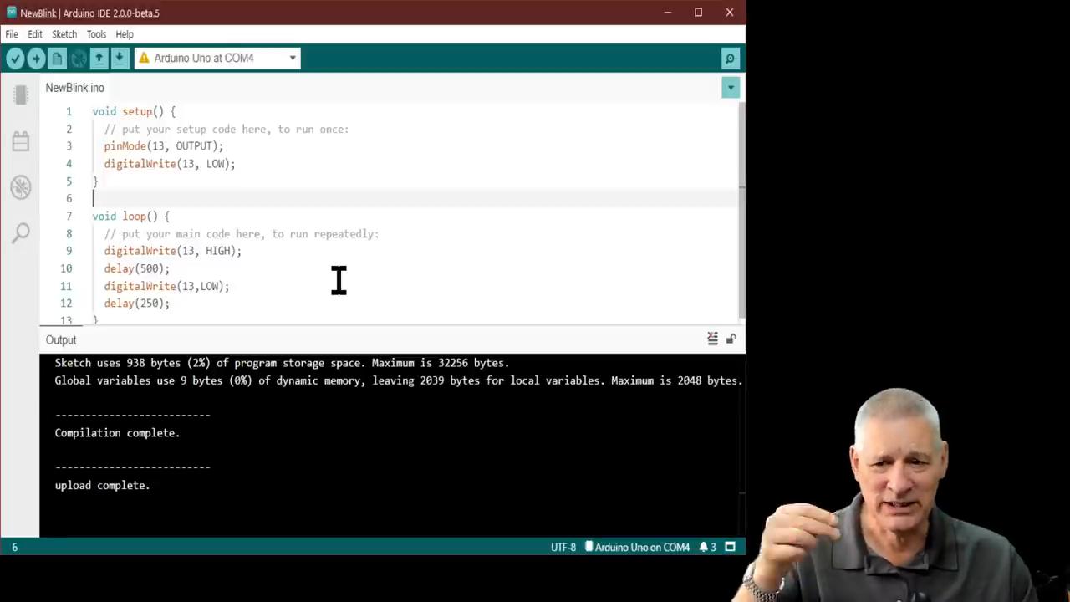
mouse_move(342, 173)
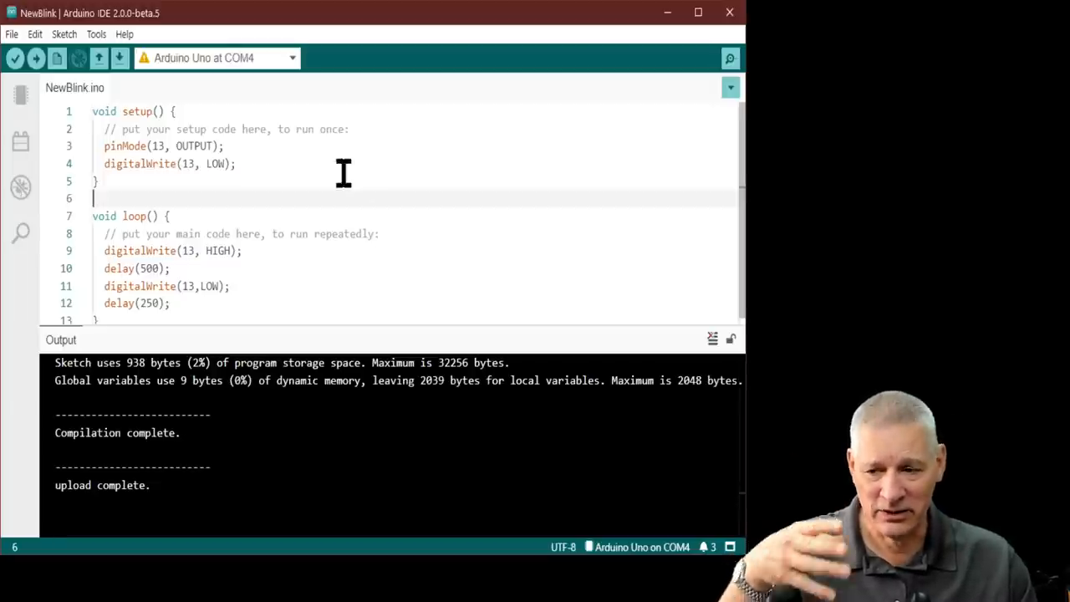
mouse_move(140, 163)
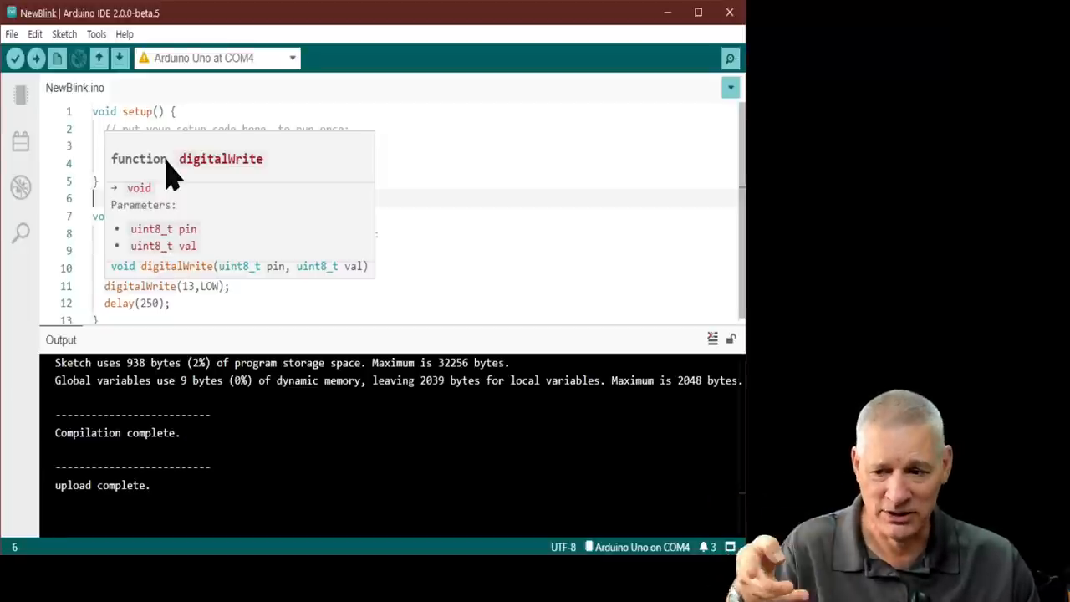
mouse_move(209, 176)
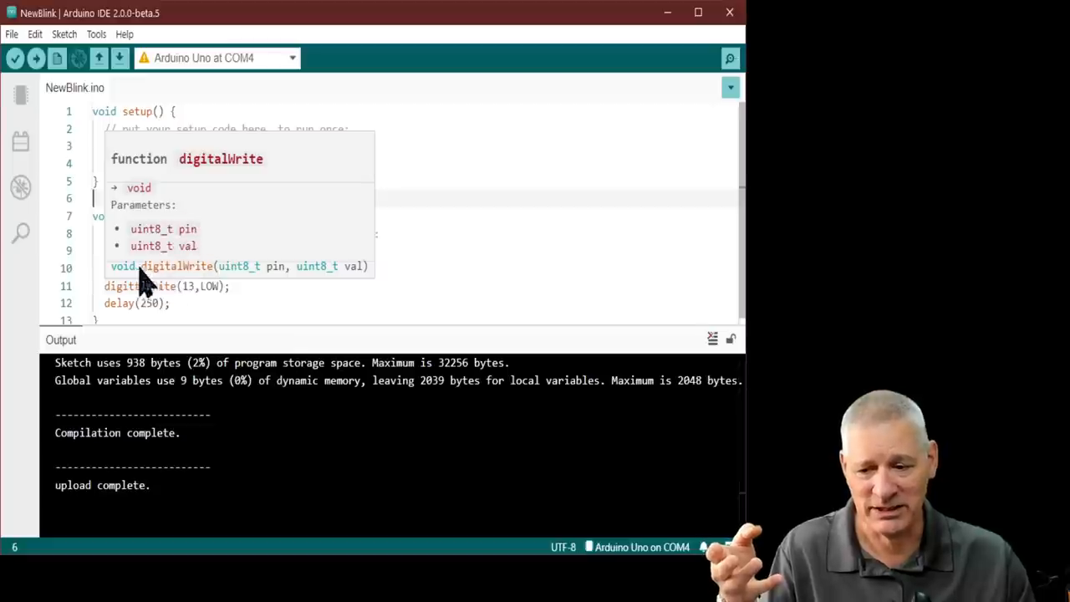
mouse_move(271, 288)
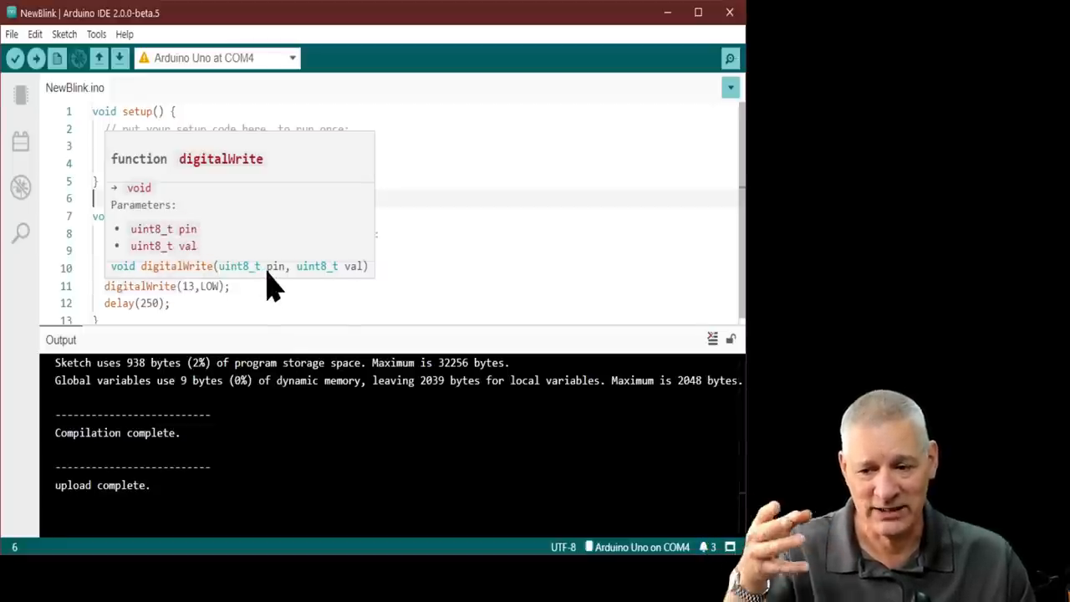
mouse_move(405, 209)
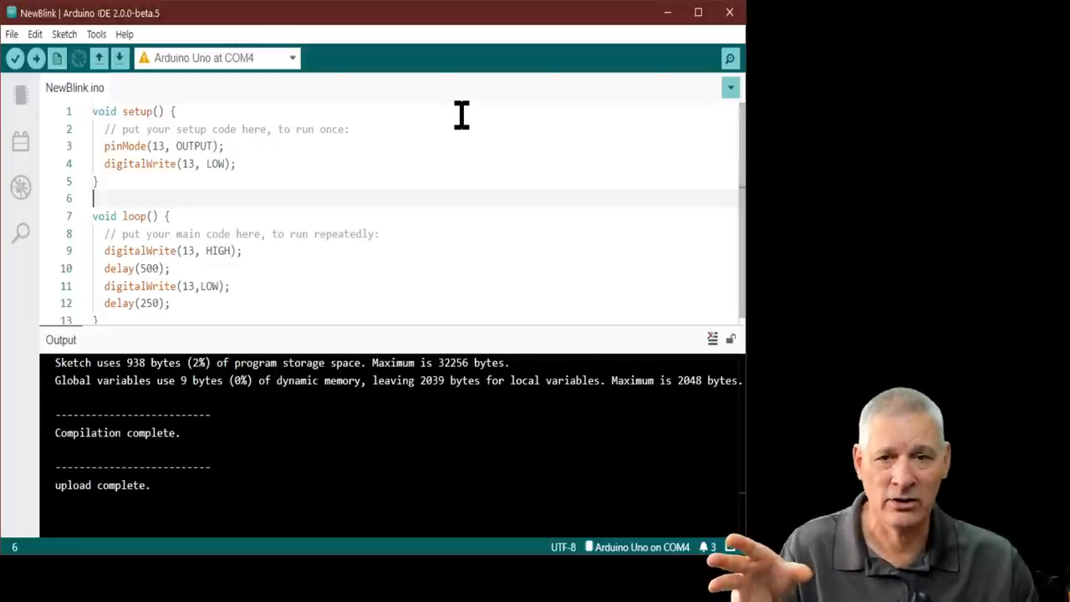
mouse_move(506, 199)
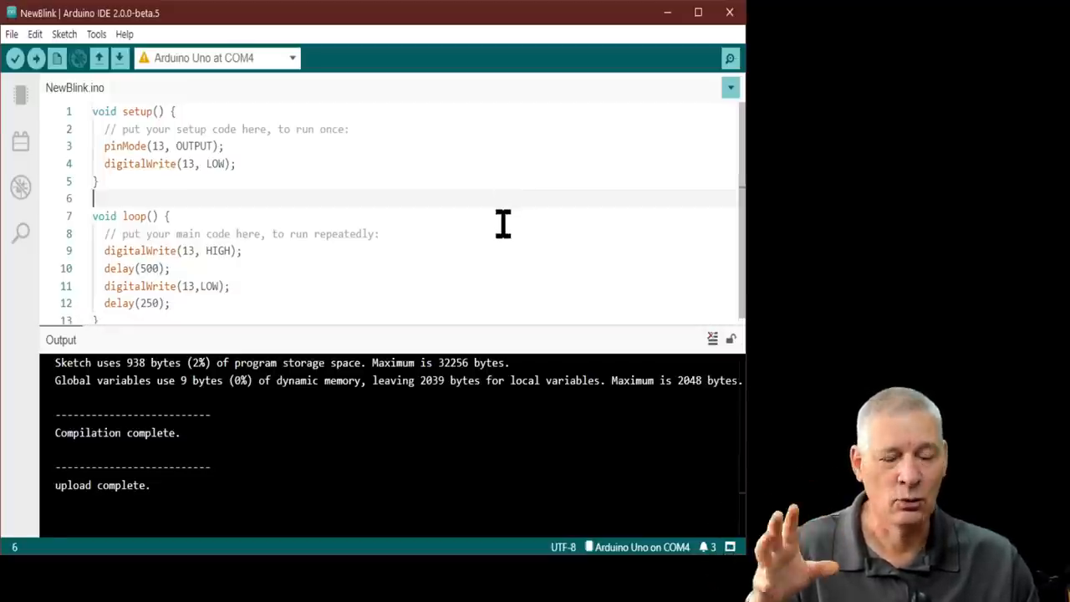
mouse_move(430, 205)
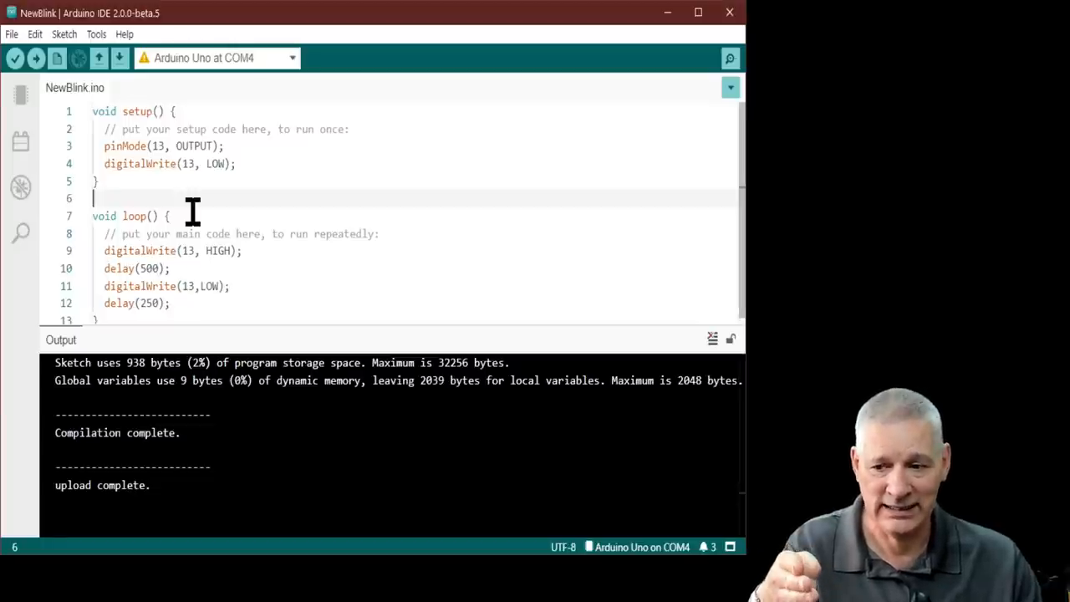
mouse_move(173, 164)
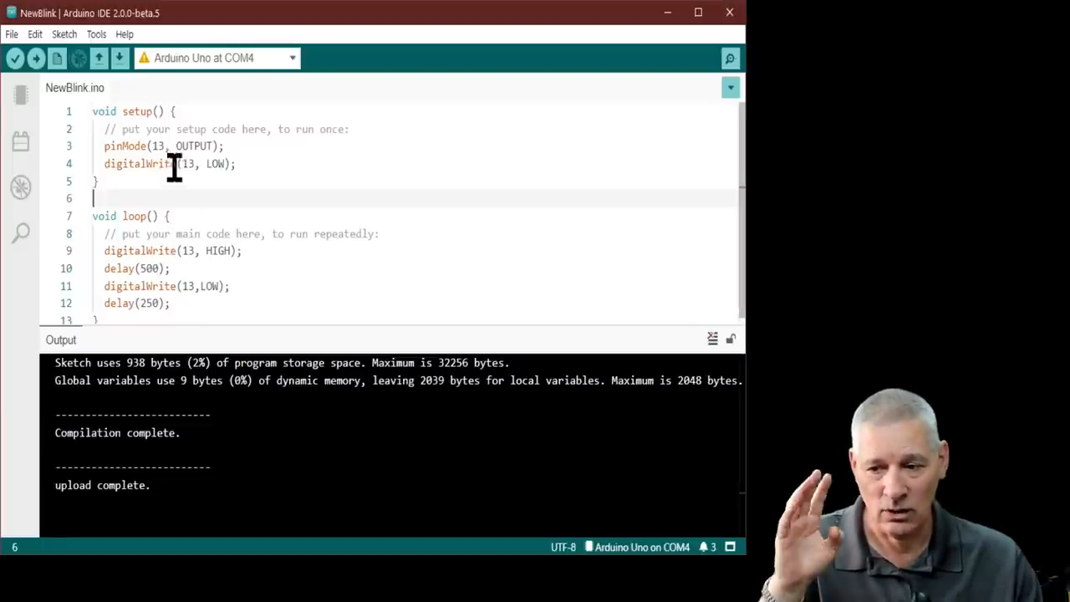
mouse_move(151, 71)
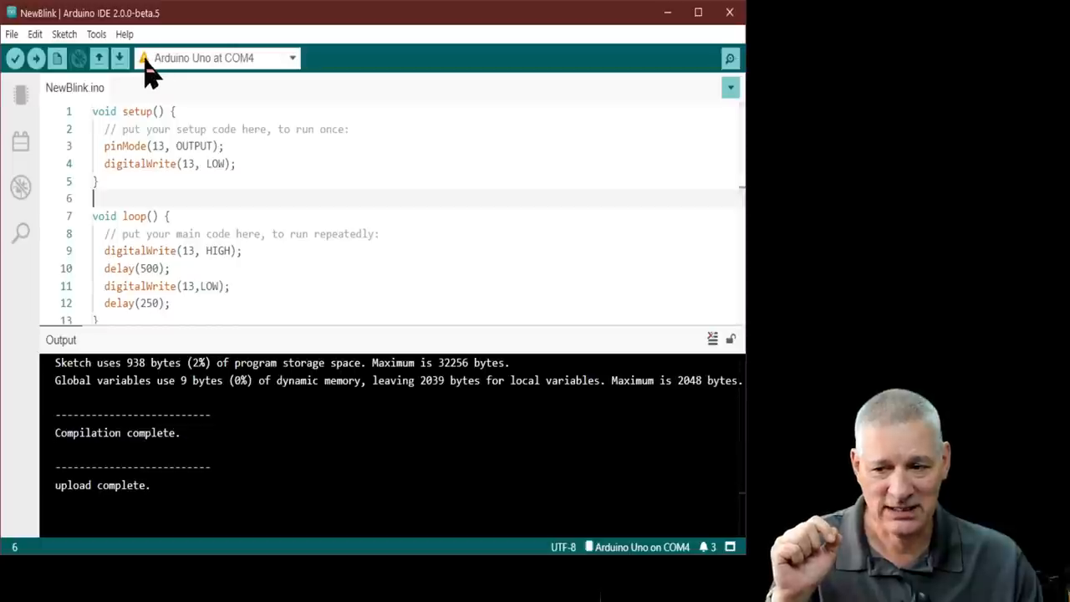